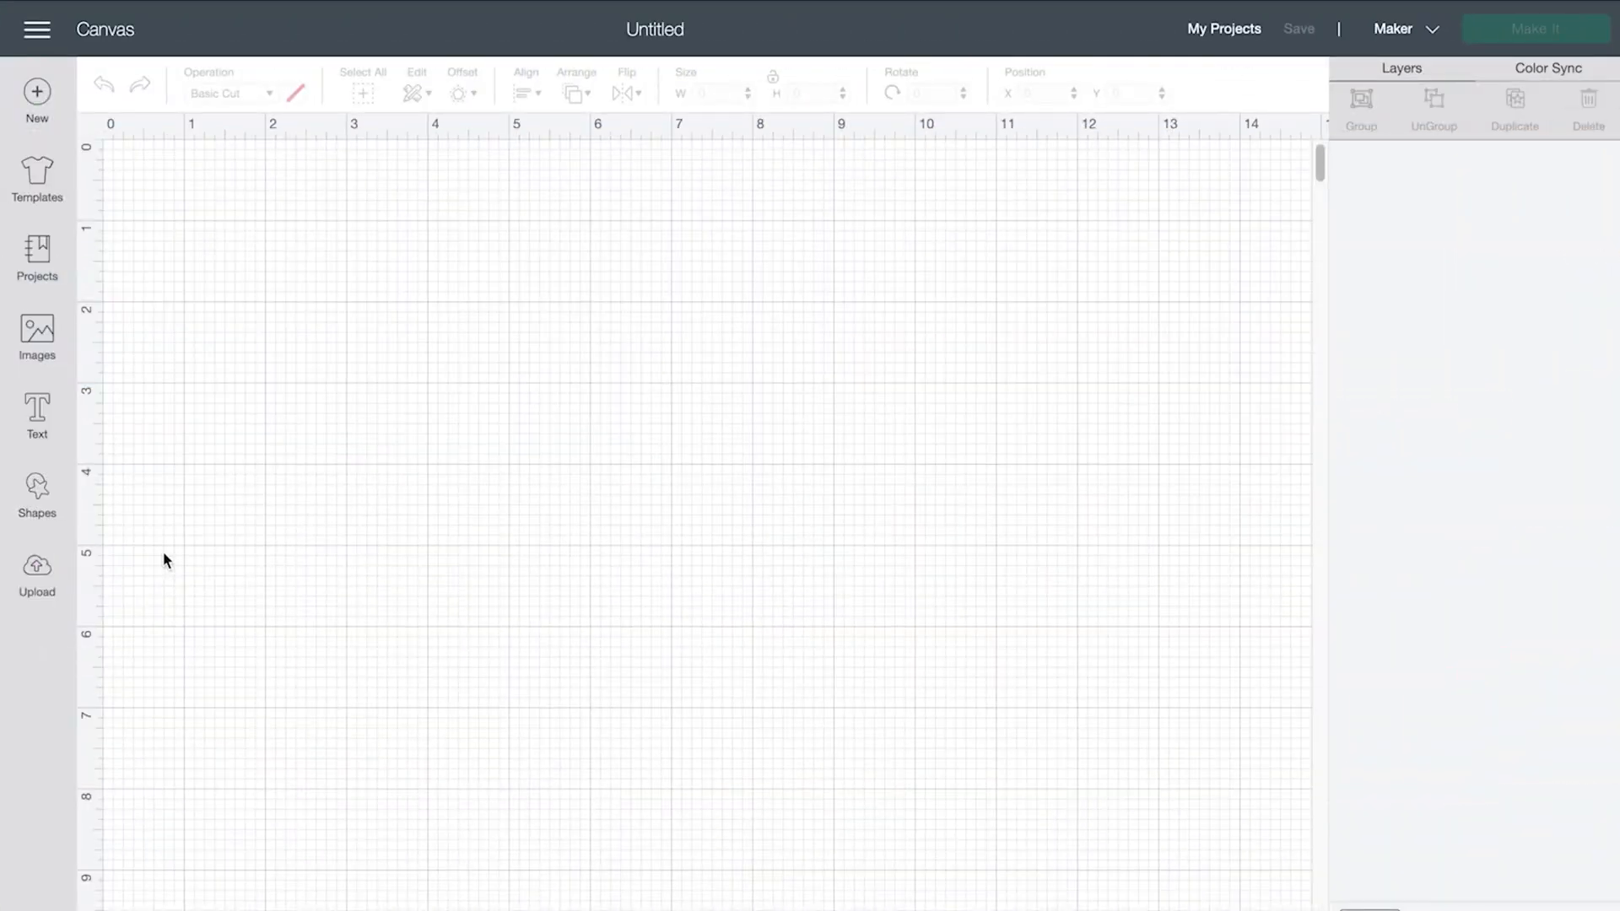
- Insert the uploaded Daddysaurus image from Recent Uploads onto the canvas
left_click(35, 572)
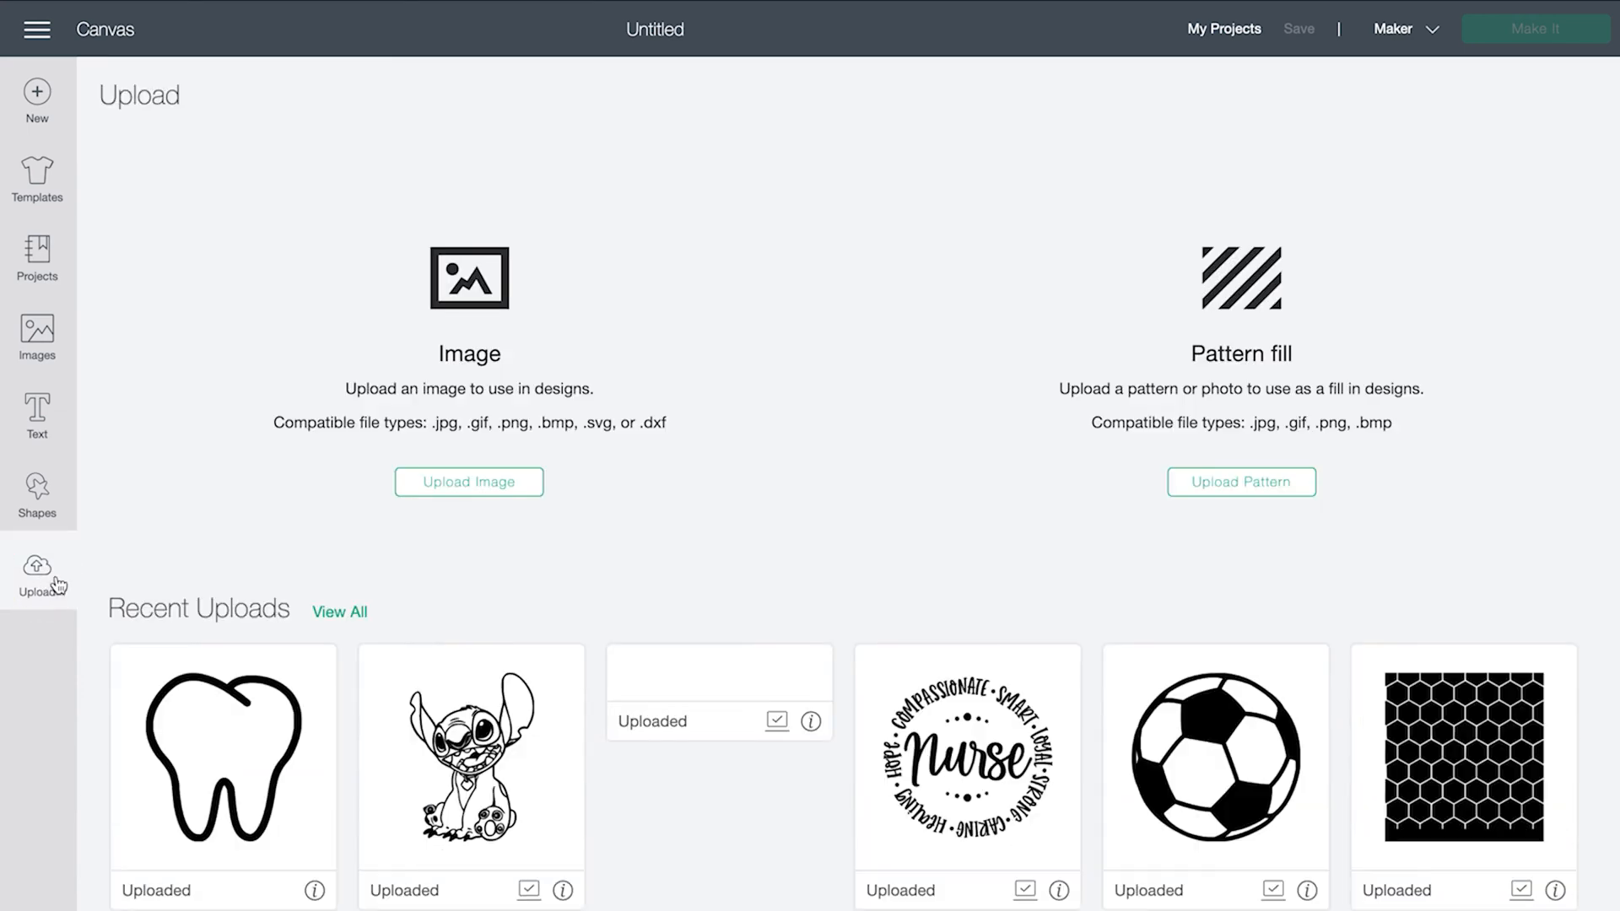
left_click(717, 691)
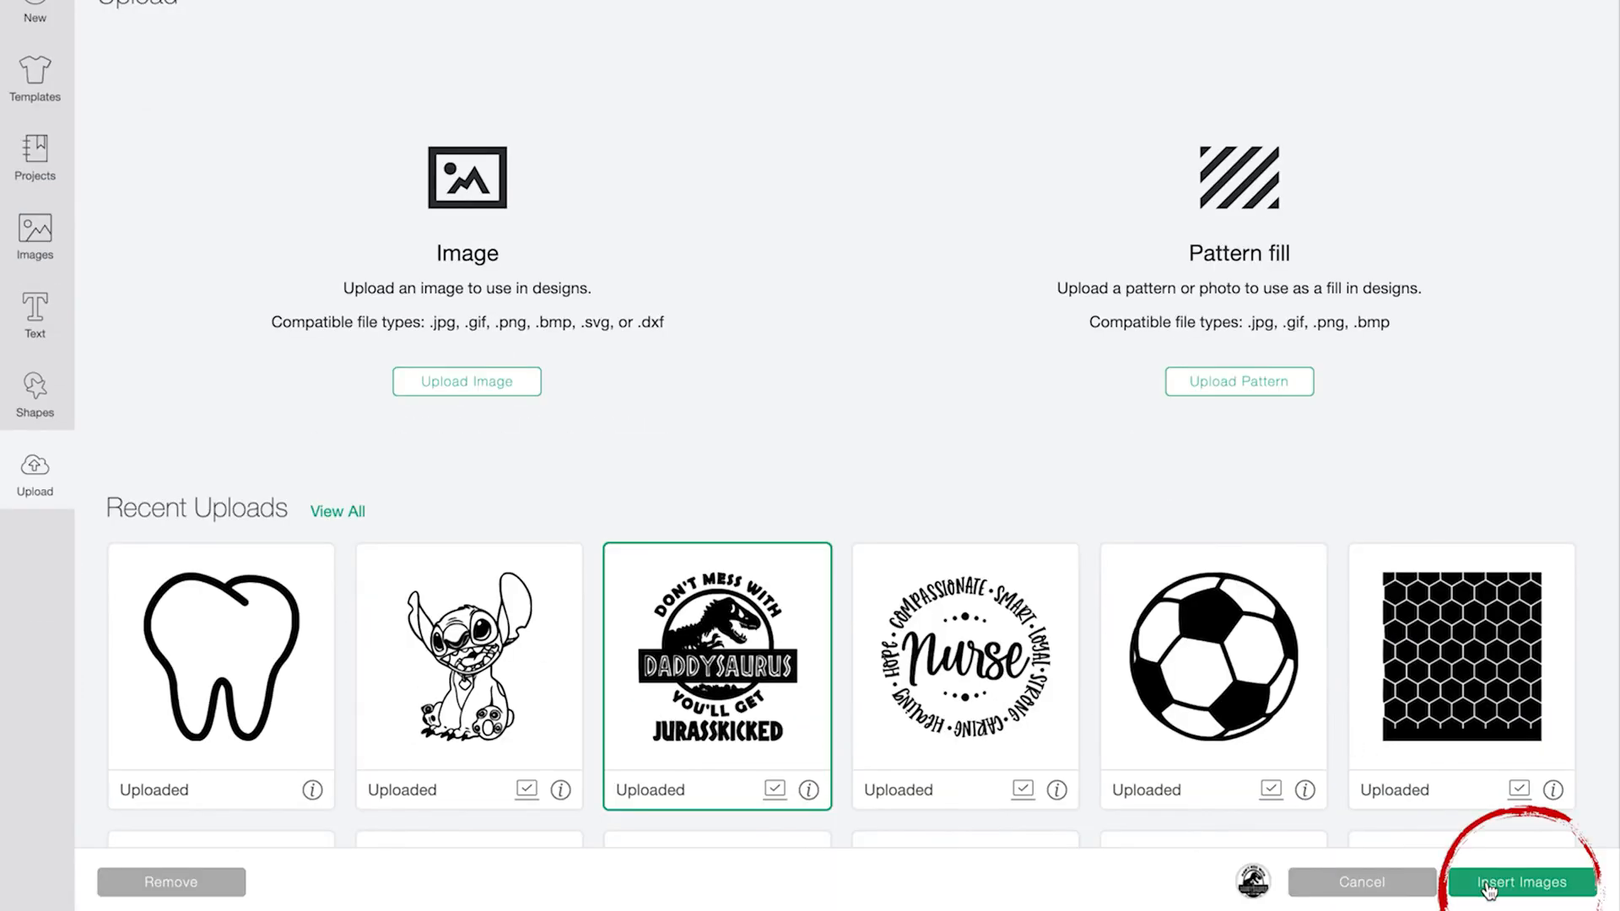
left_click(1519, 881)
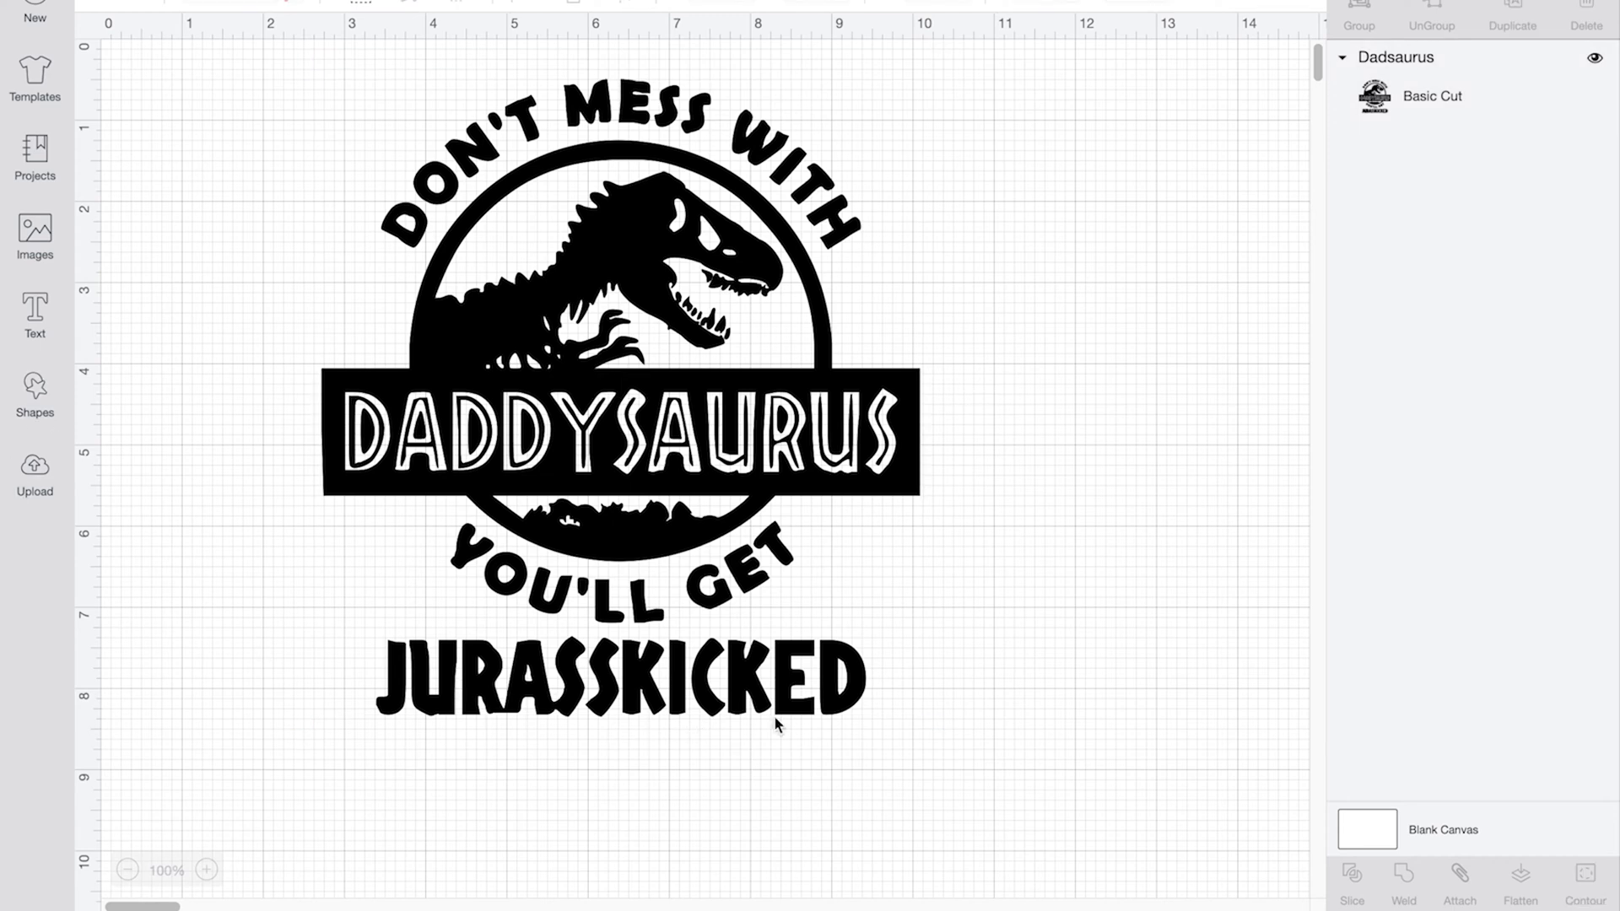
mouse_move(34, 393)
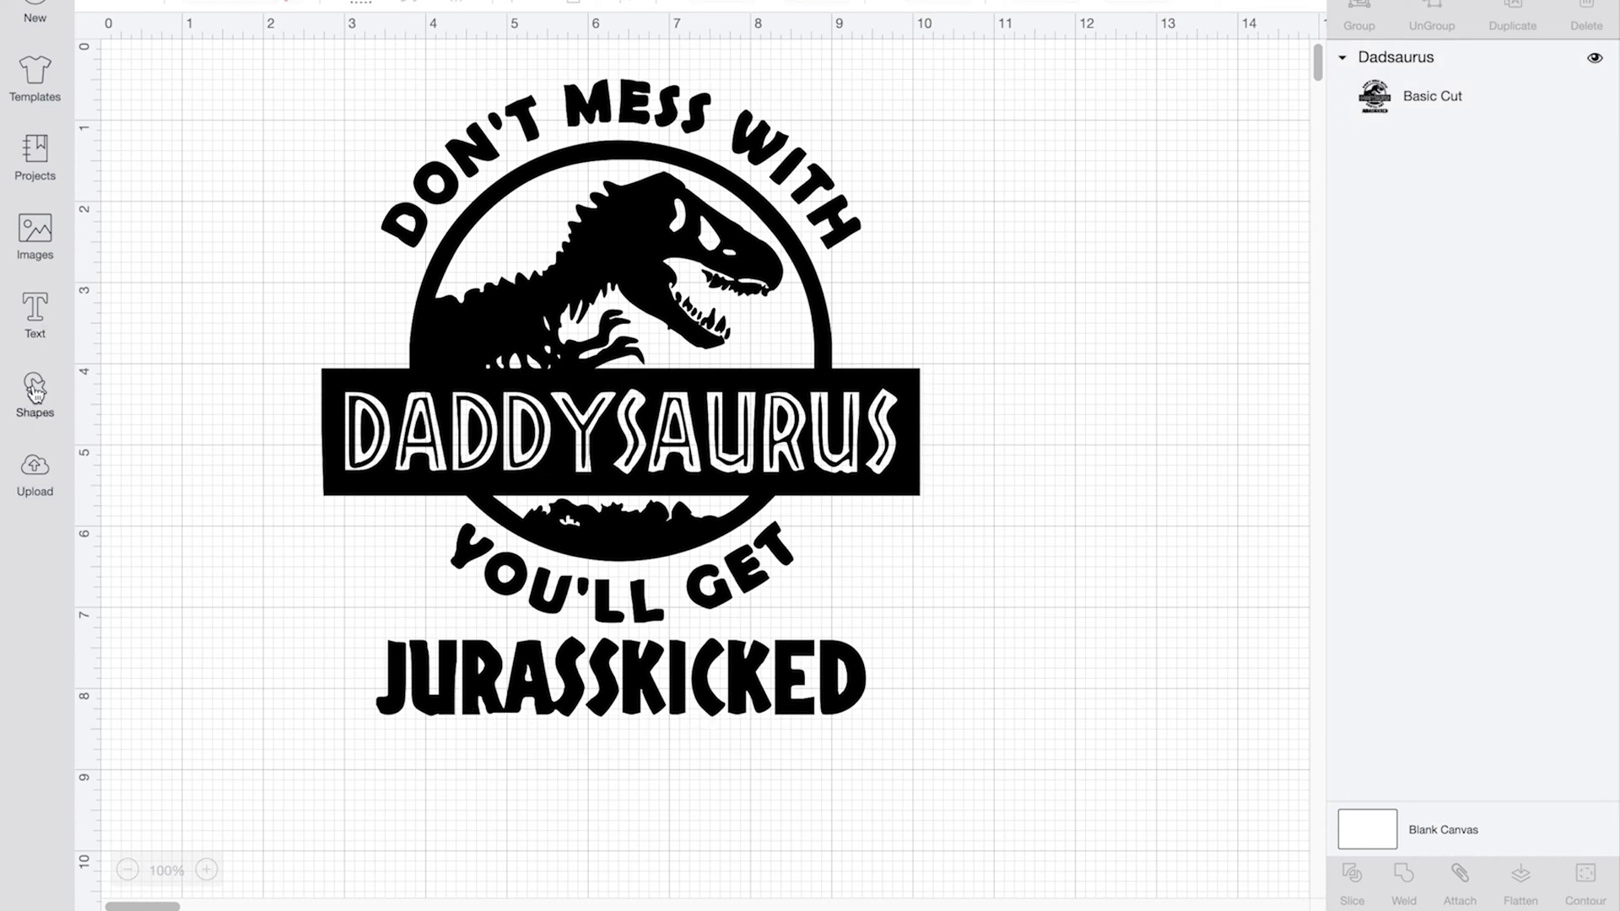
- Slice a square over JURASSKICKED to separate the word from the dinosaur logo
left_click(33, 393)
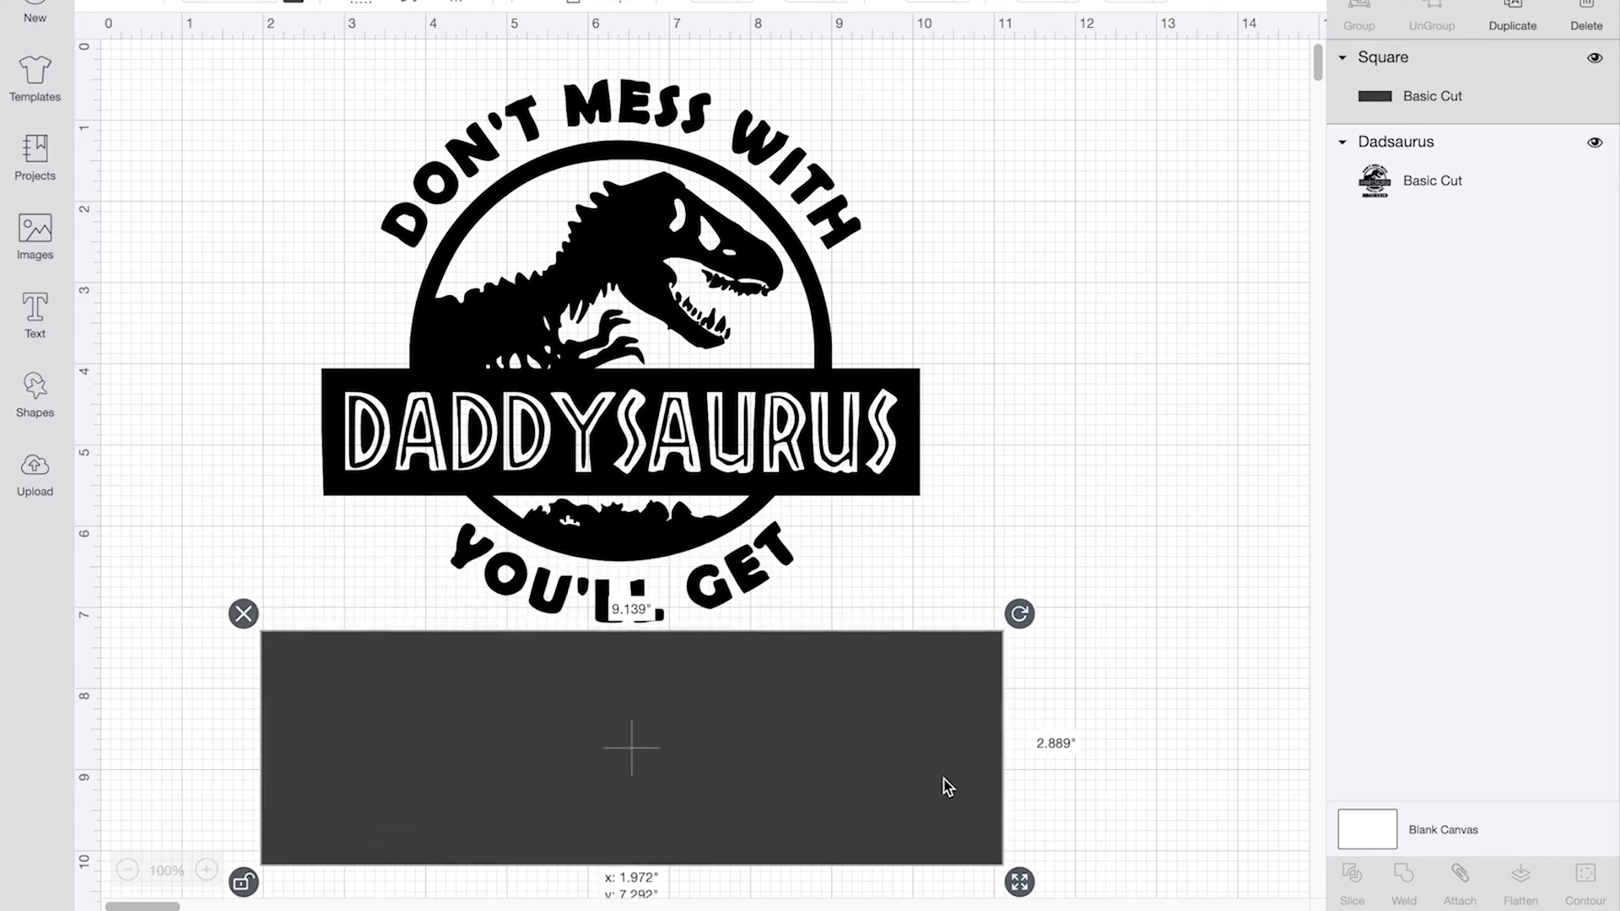
mouse_move(739, 550)
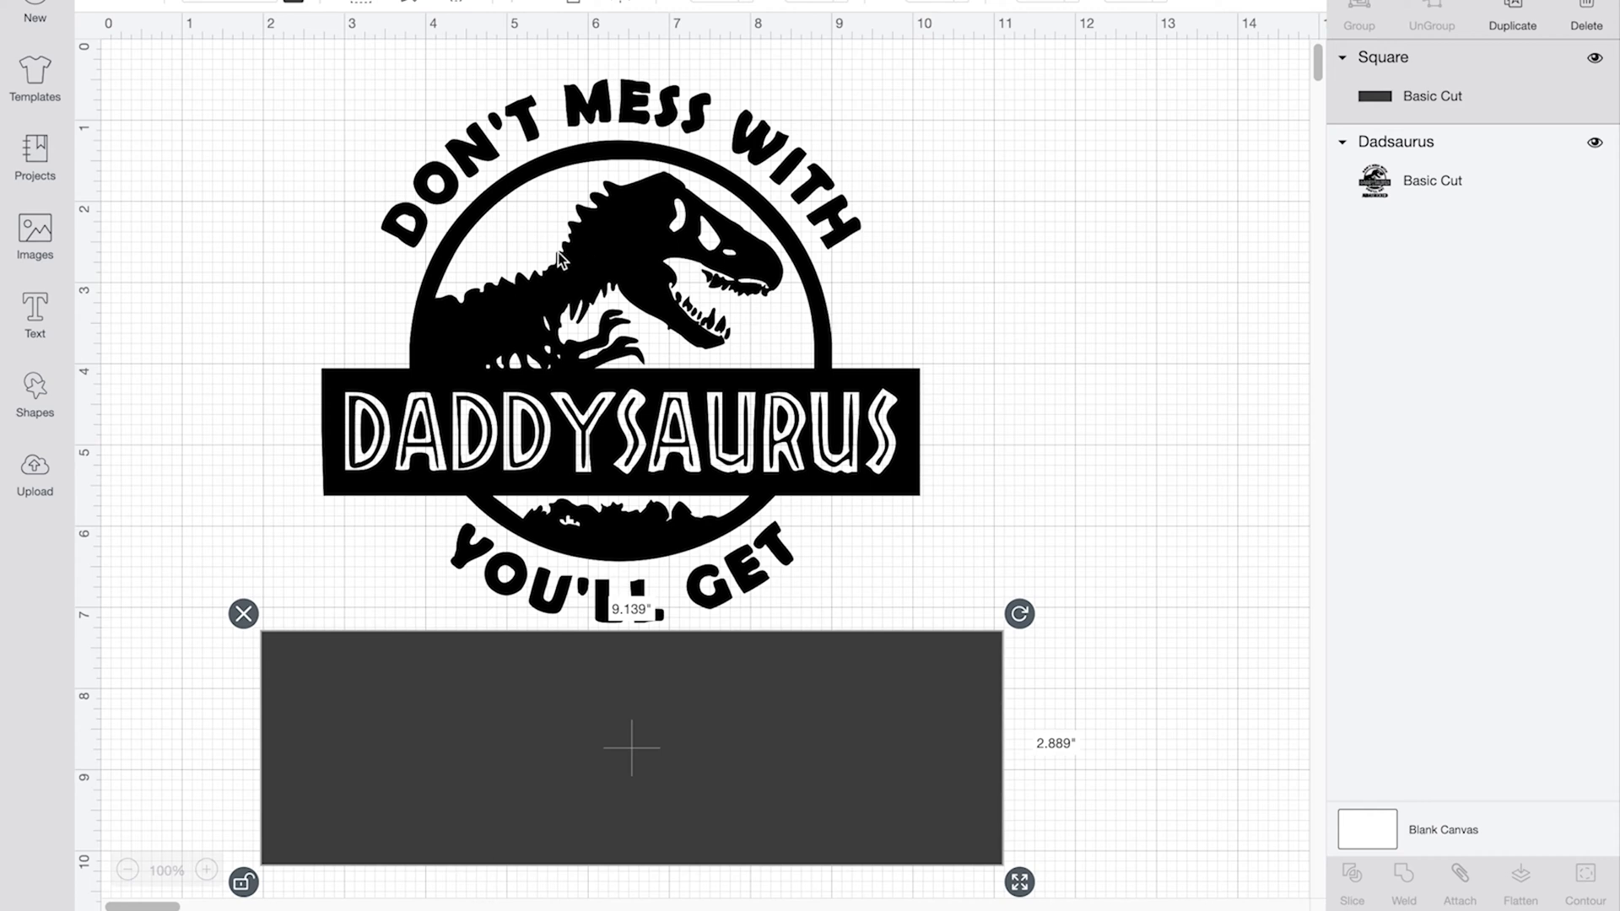
mouse_move(287, 317)
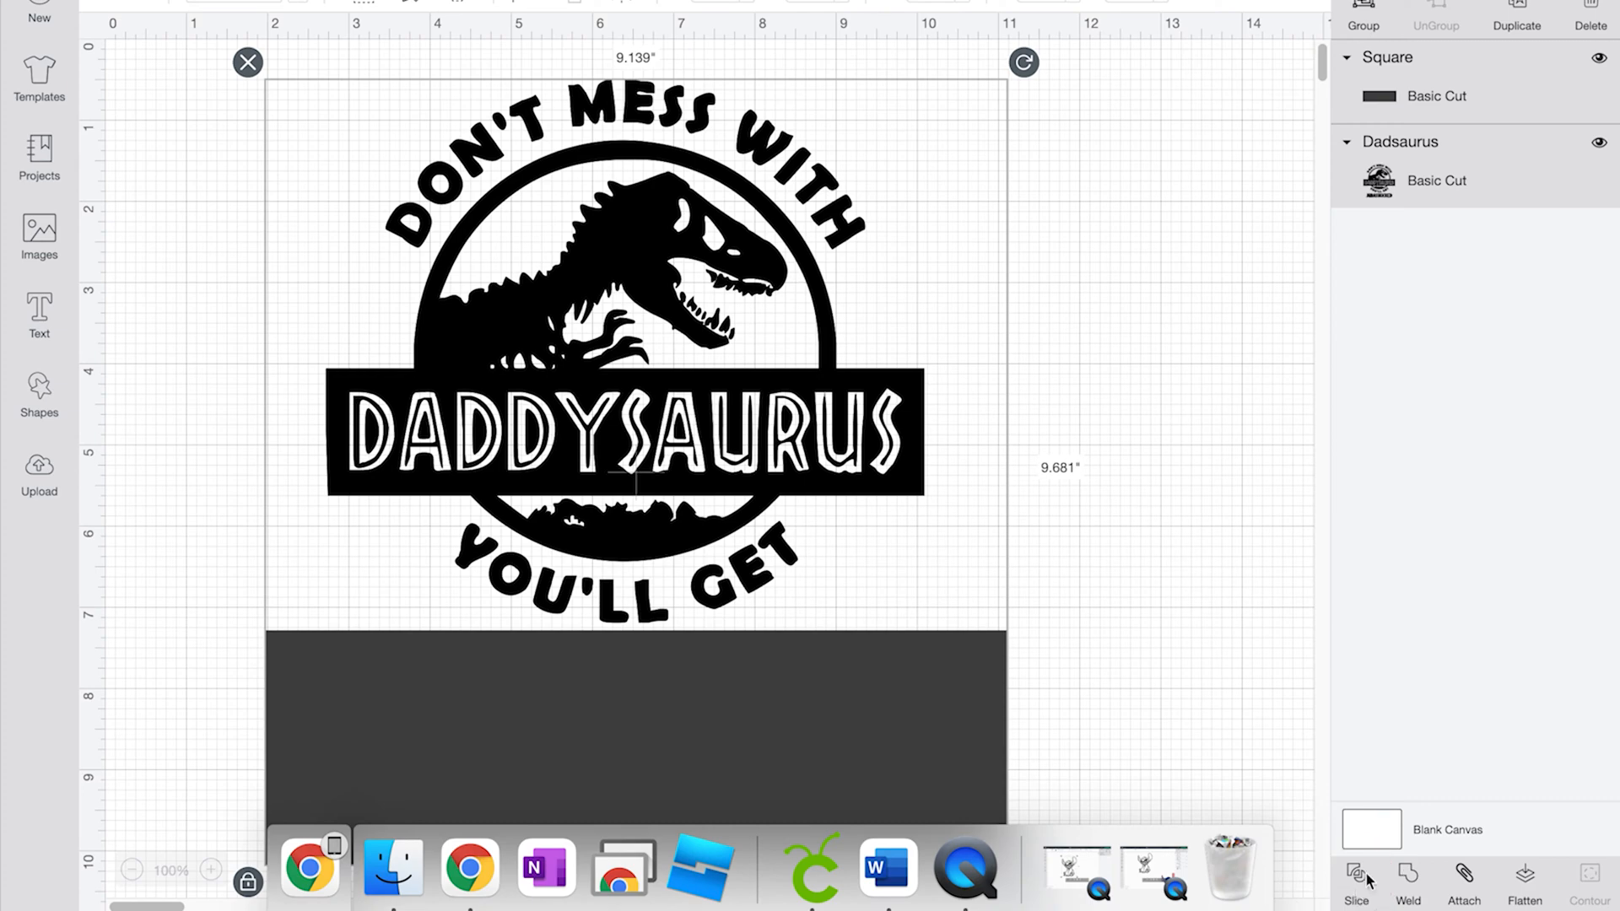
left_click(1355, 879)
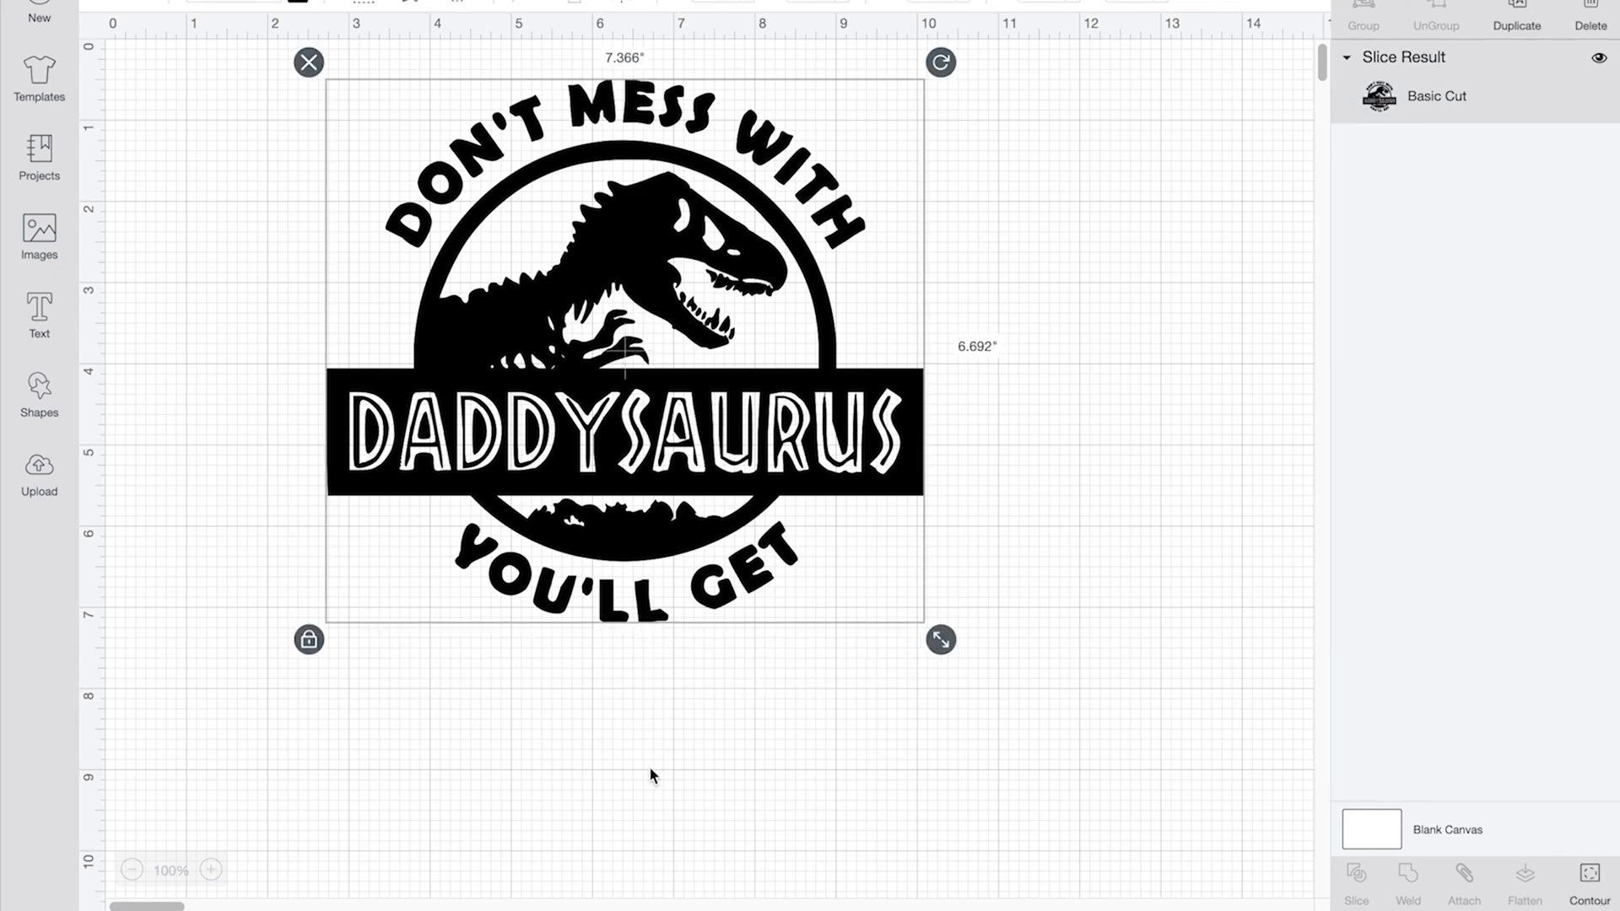
mouse_move(816, 720)
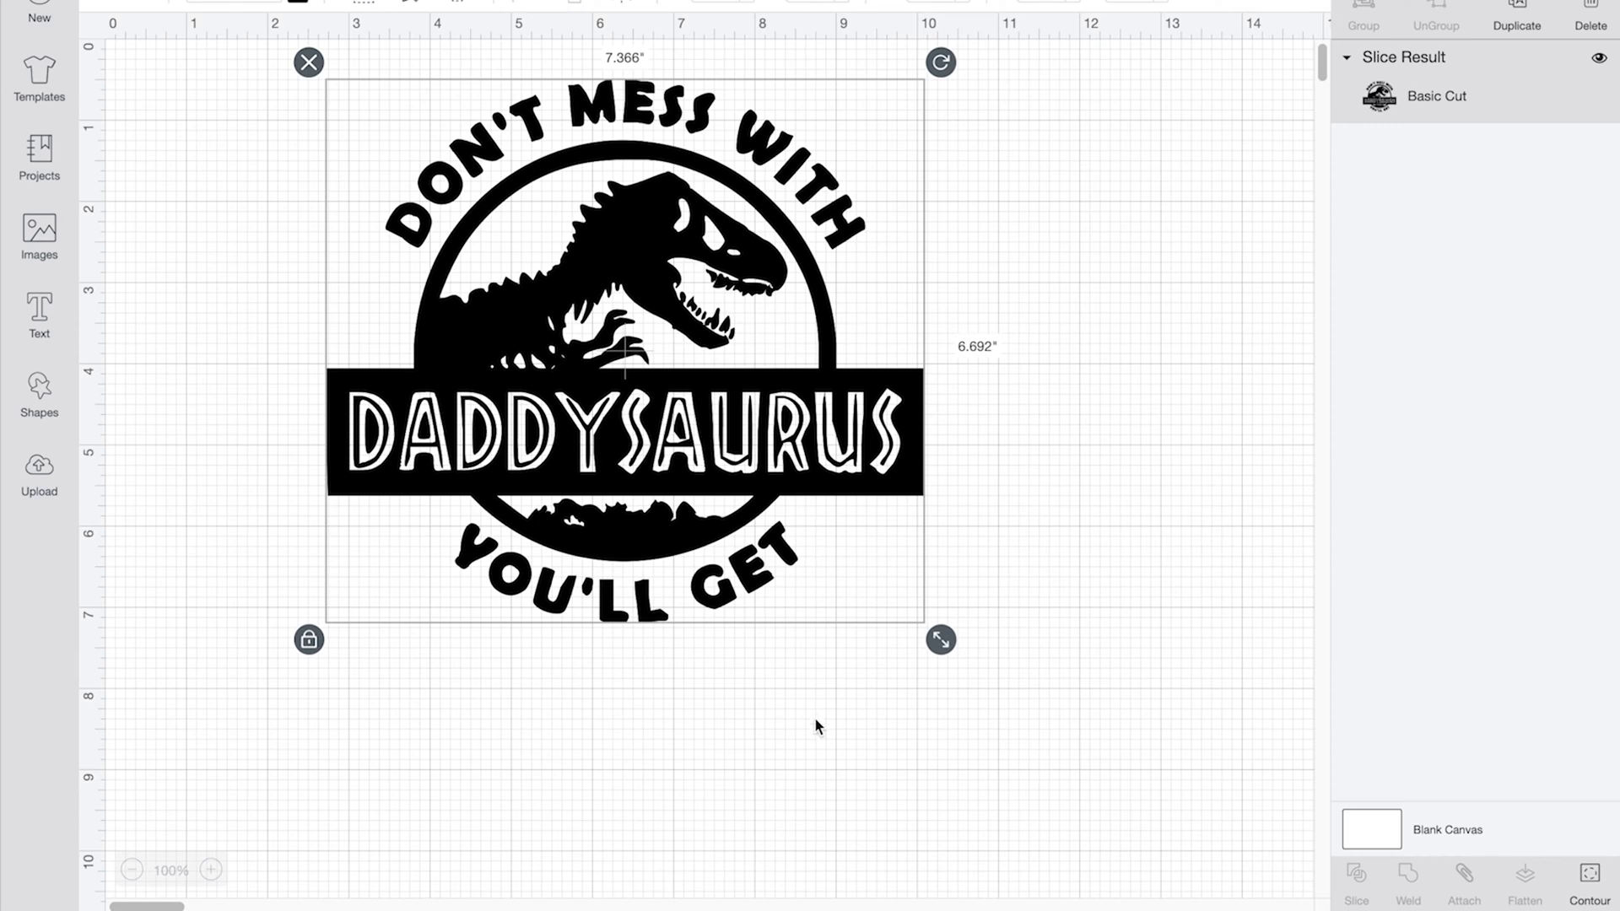
mouse_move(400, 631)
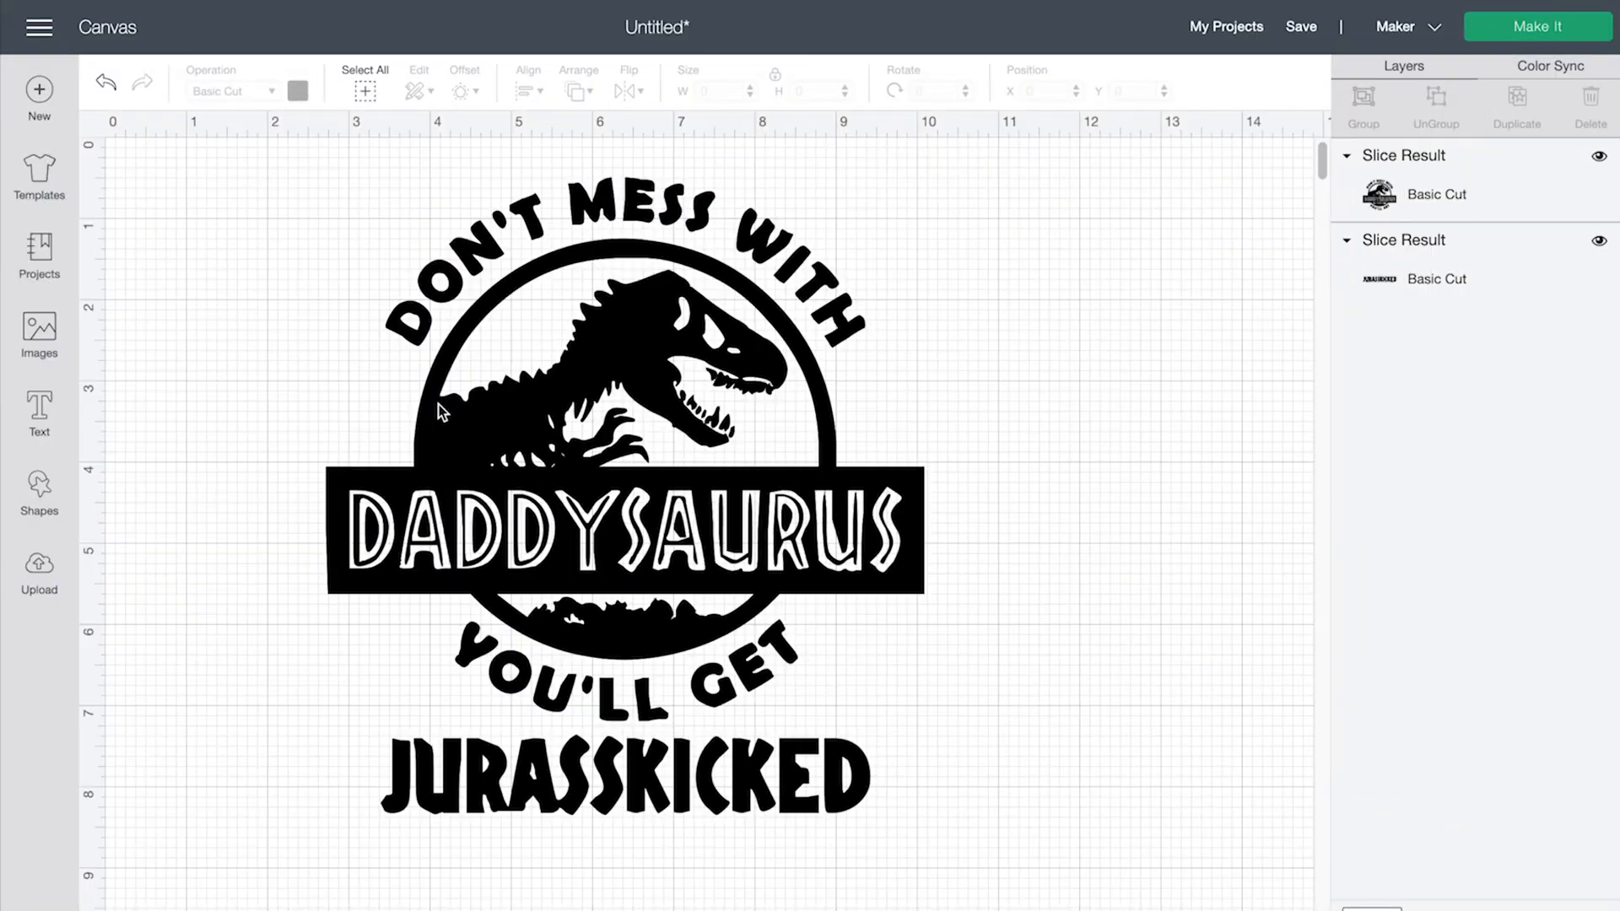
mouse_move(324, 445)
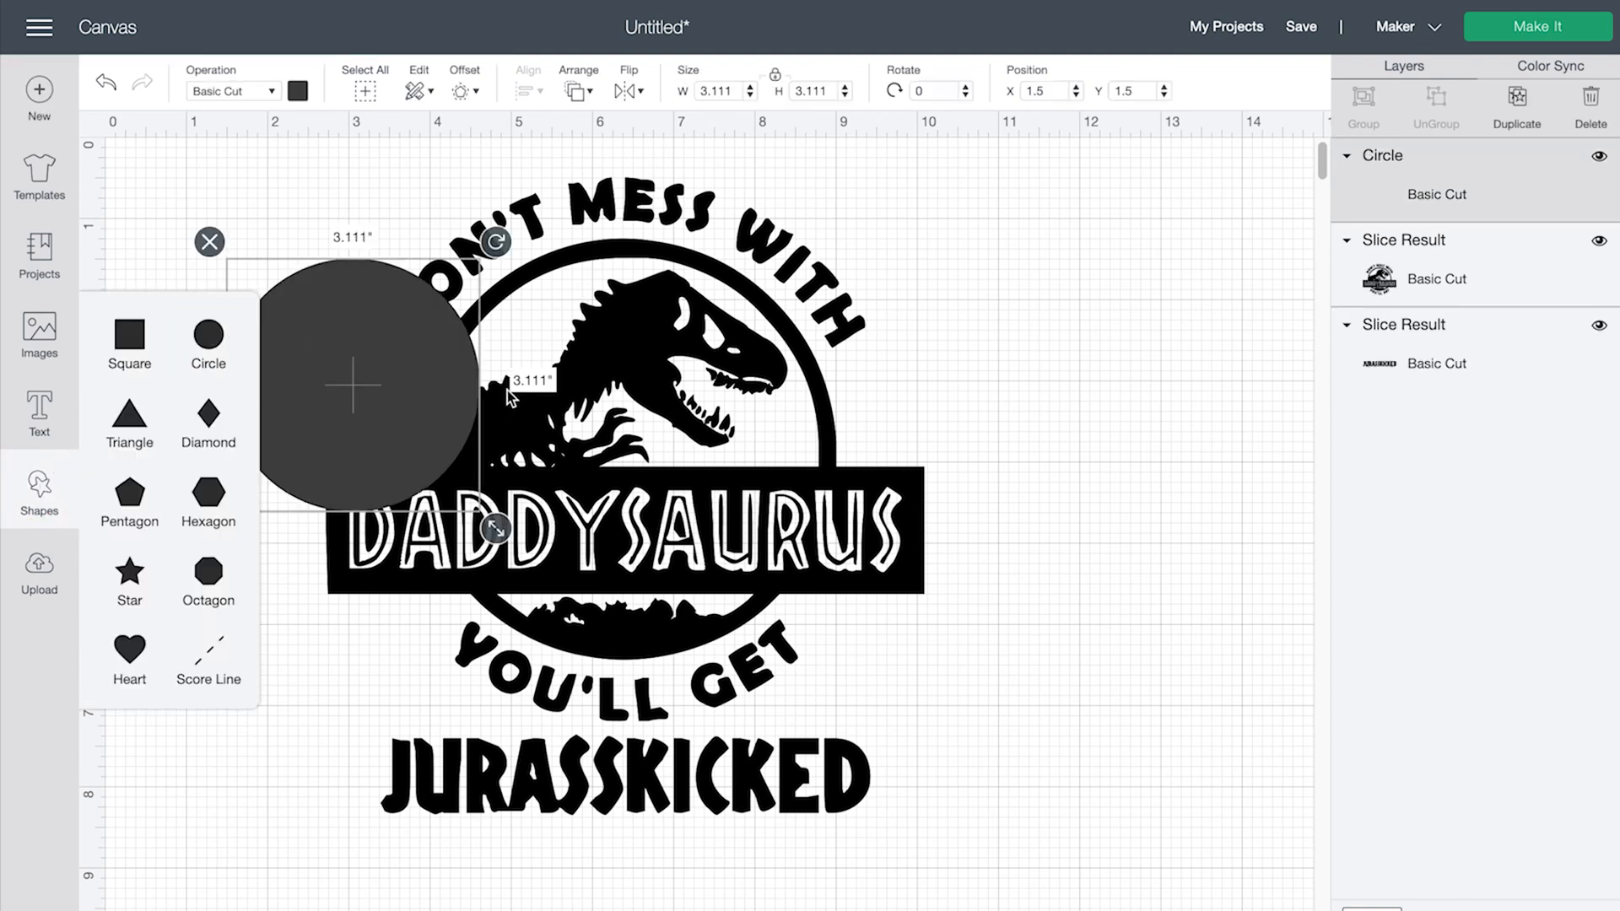
- Colour the circle red, weld the logo and text, and slice them out of the circle
left_click(297, 89)
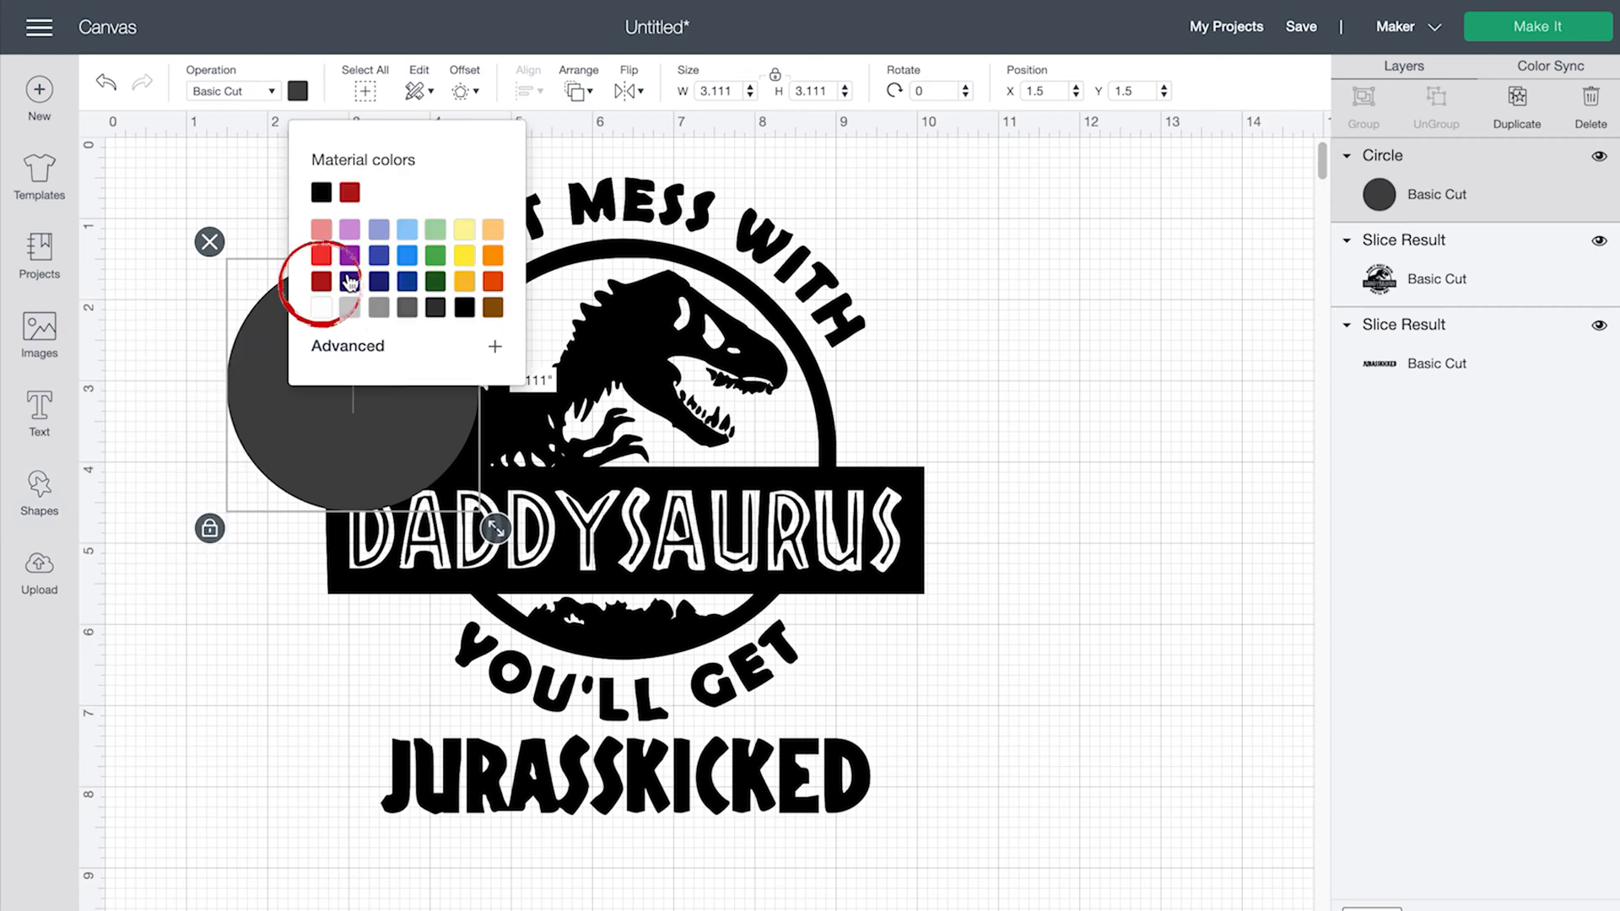
left_click(349, 282)
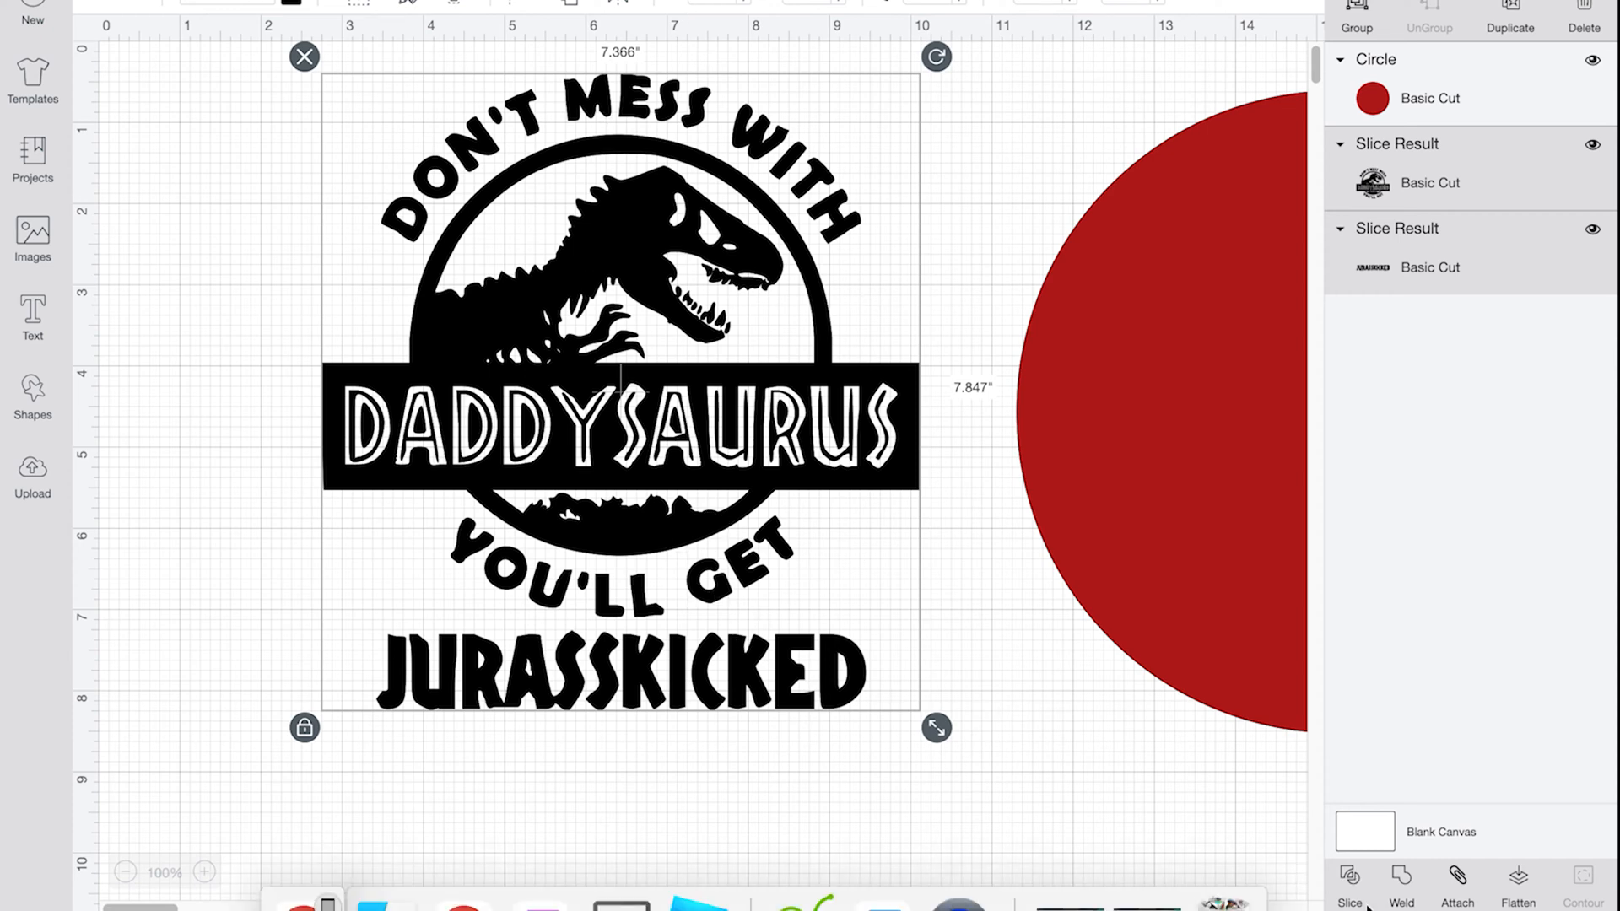
left_click(1401, 882)
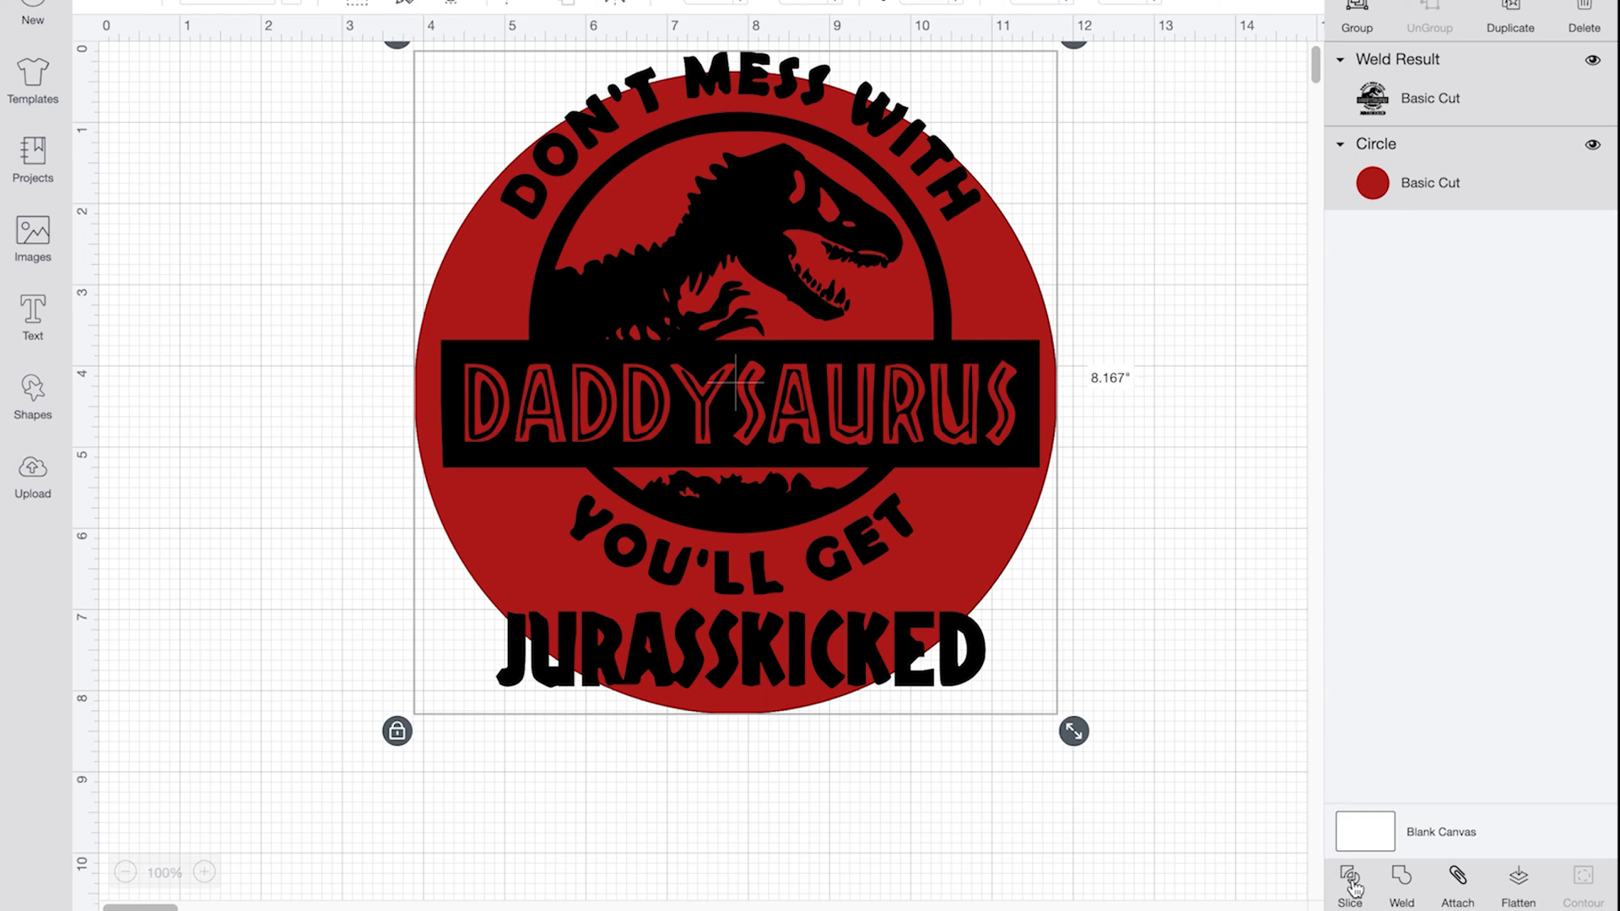
left_click(1350, 883)
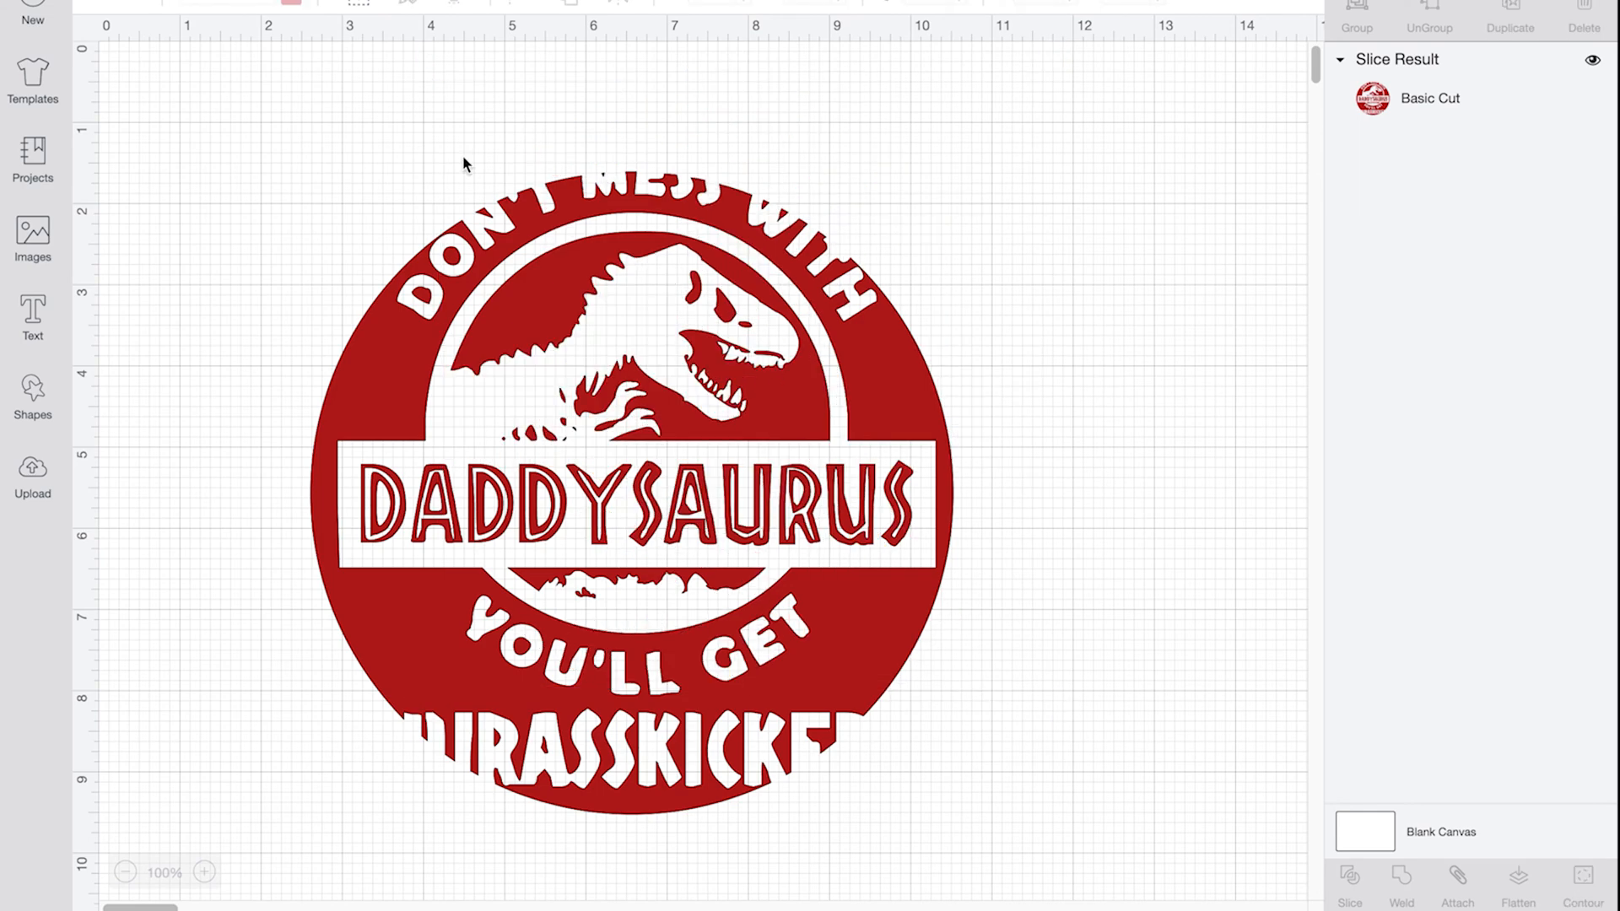
- Show all contours of the black Daddysaurus copy in the Hide Contour window
left_click(641, 466)
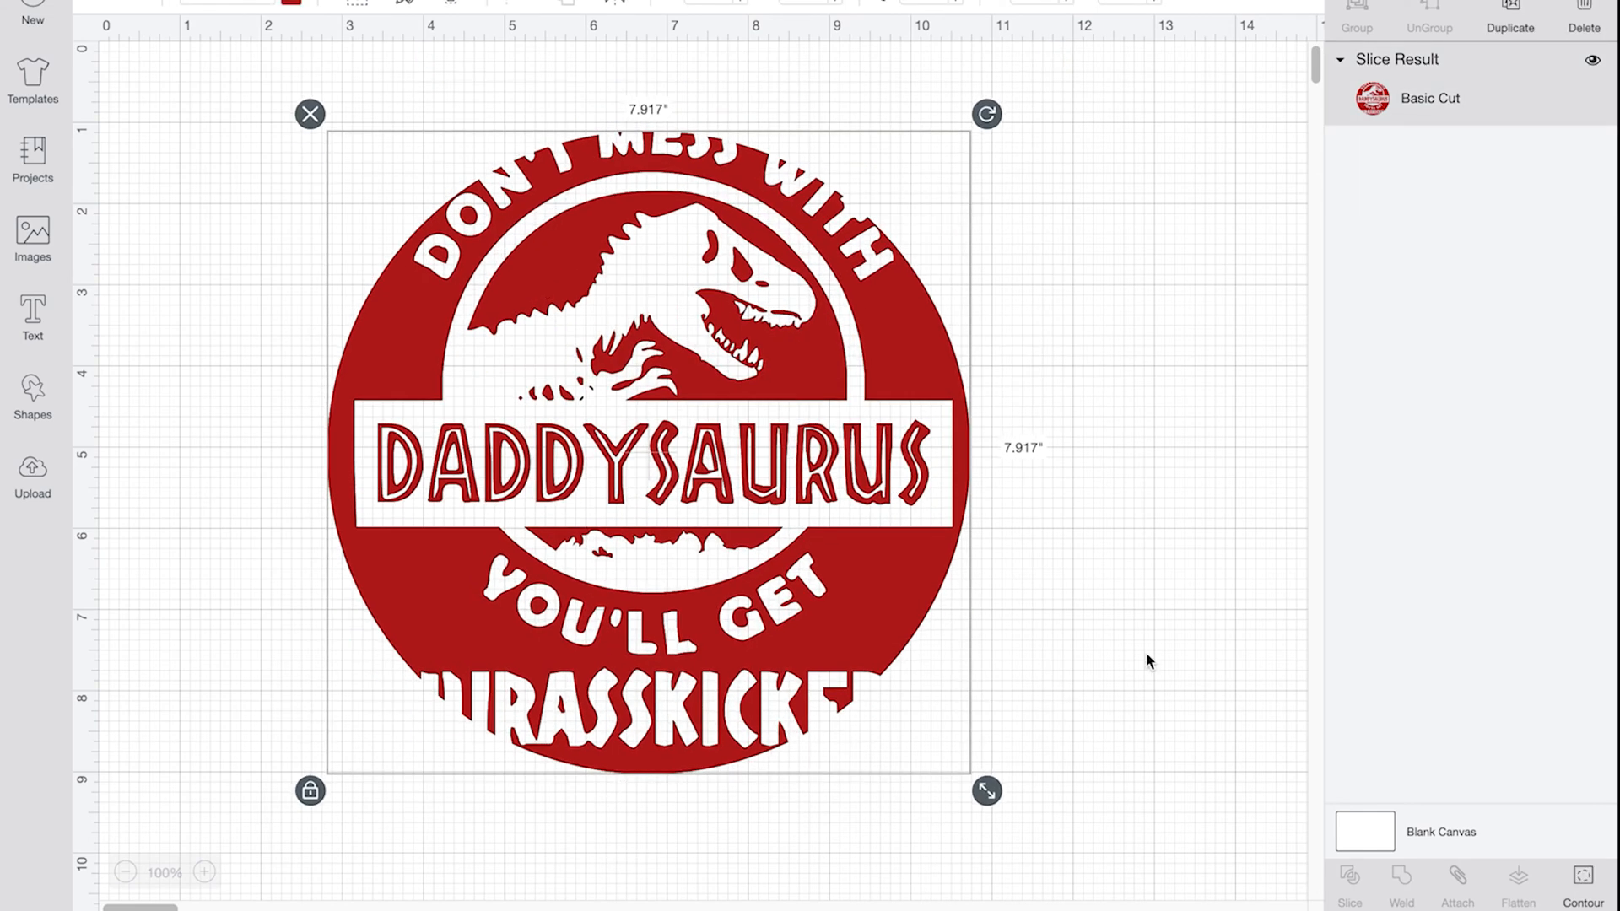
left_click(1581, 901)
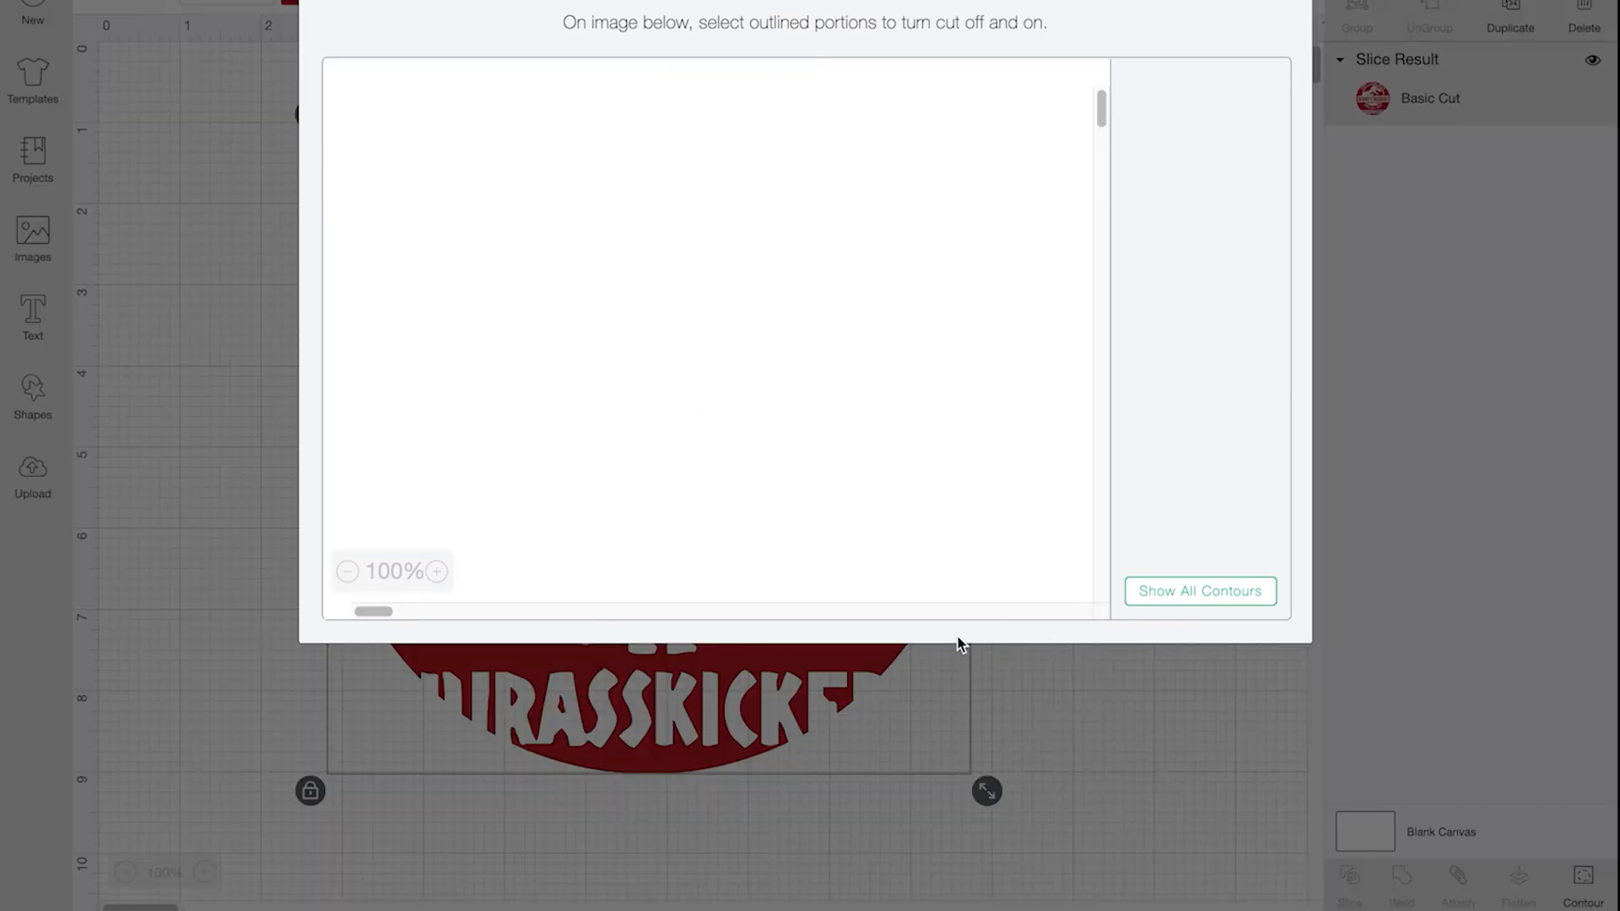
mouse_move(707, 415)
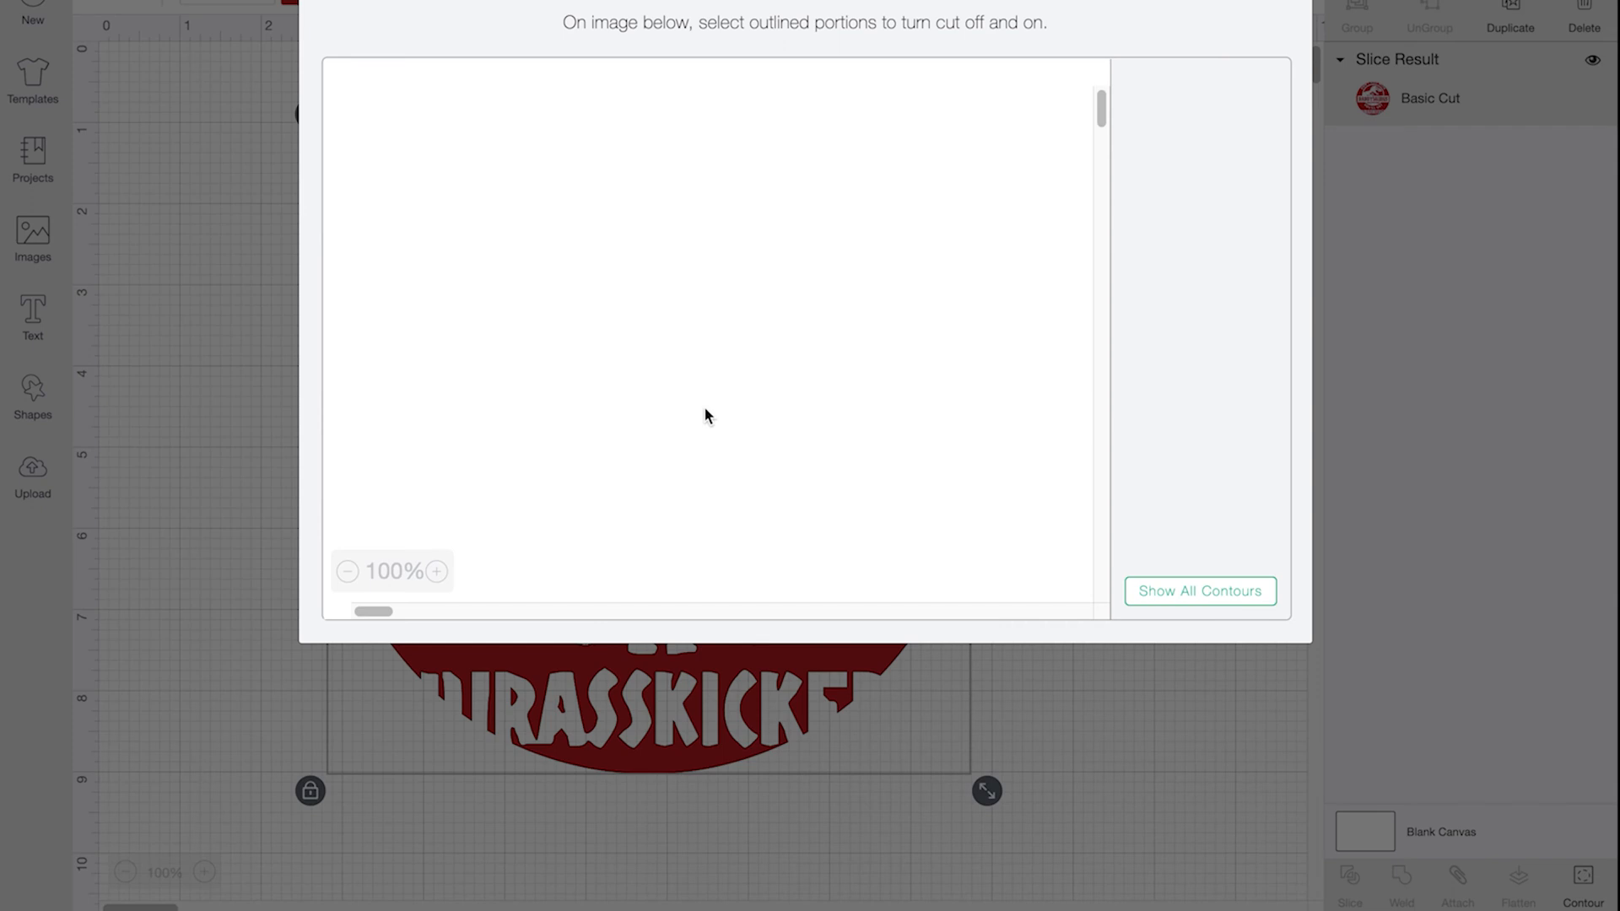
left_click(1200, 591)
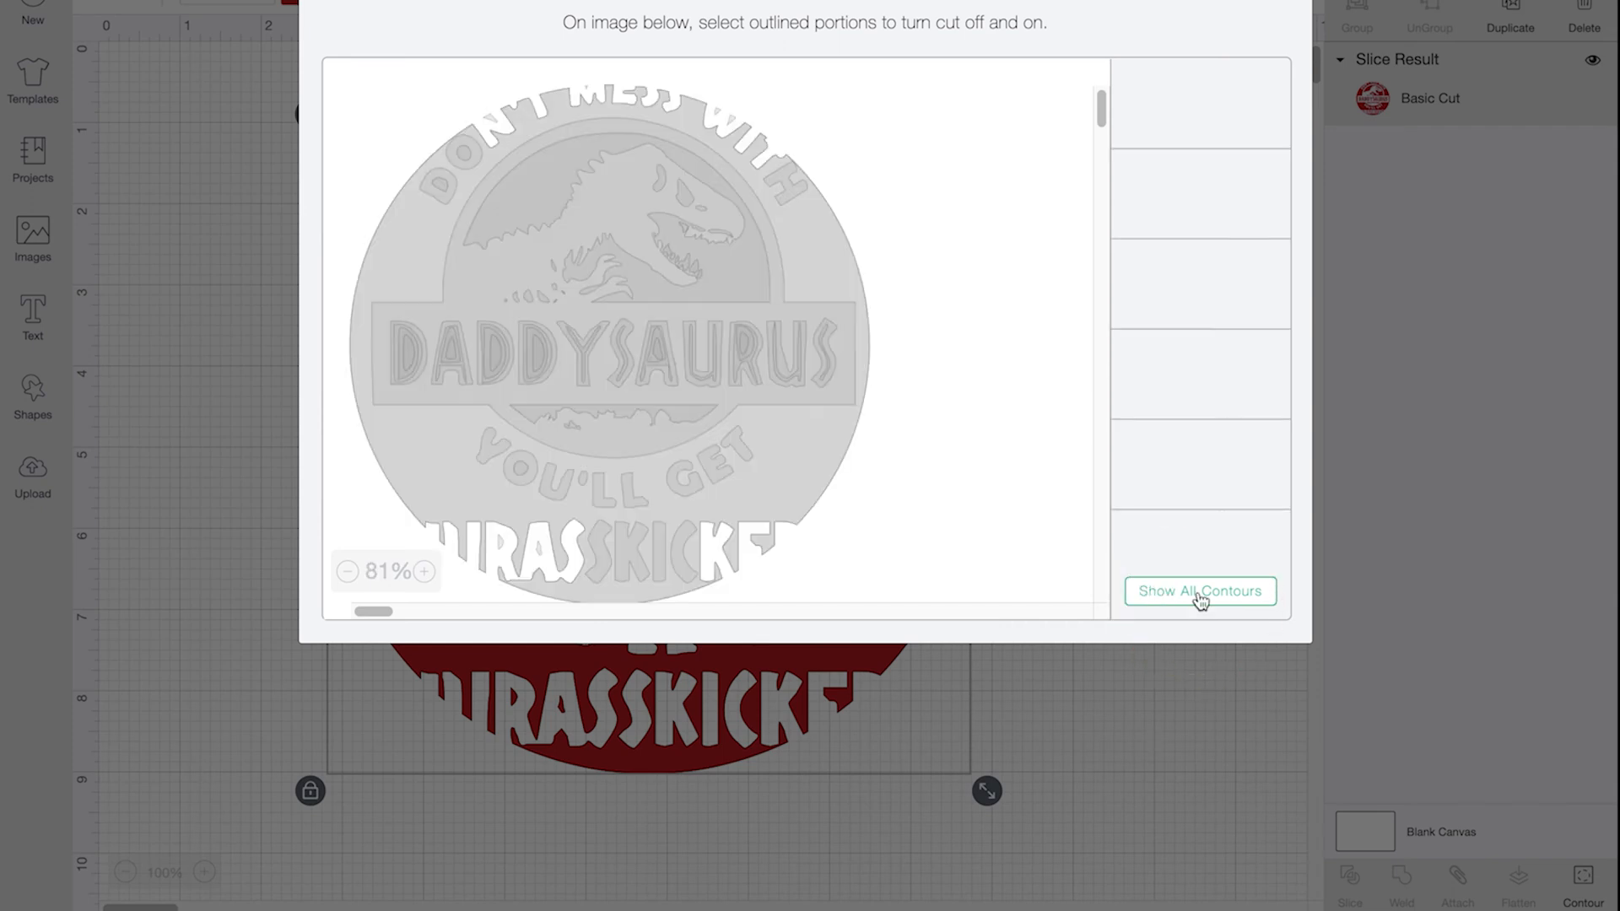
mouse_move(784, 470)
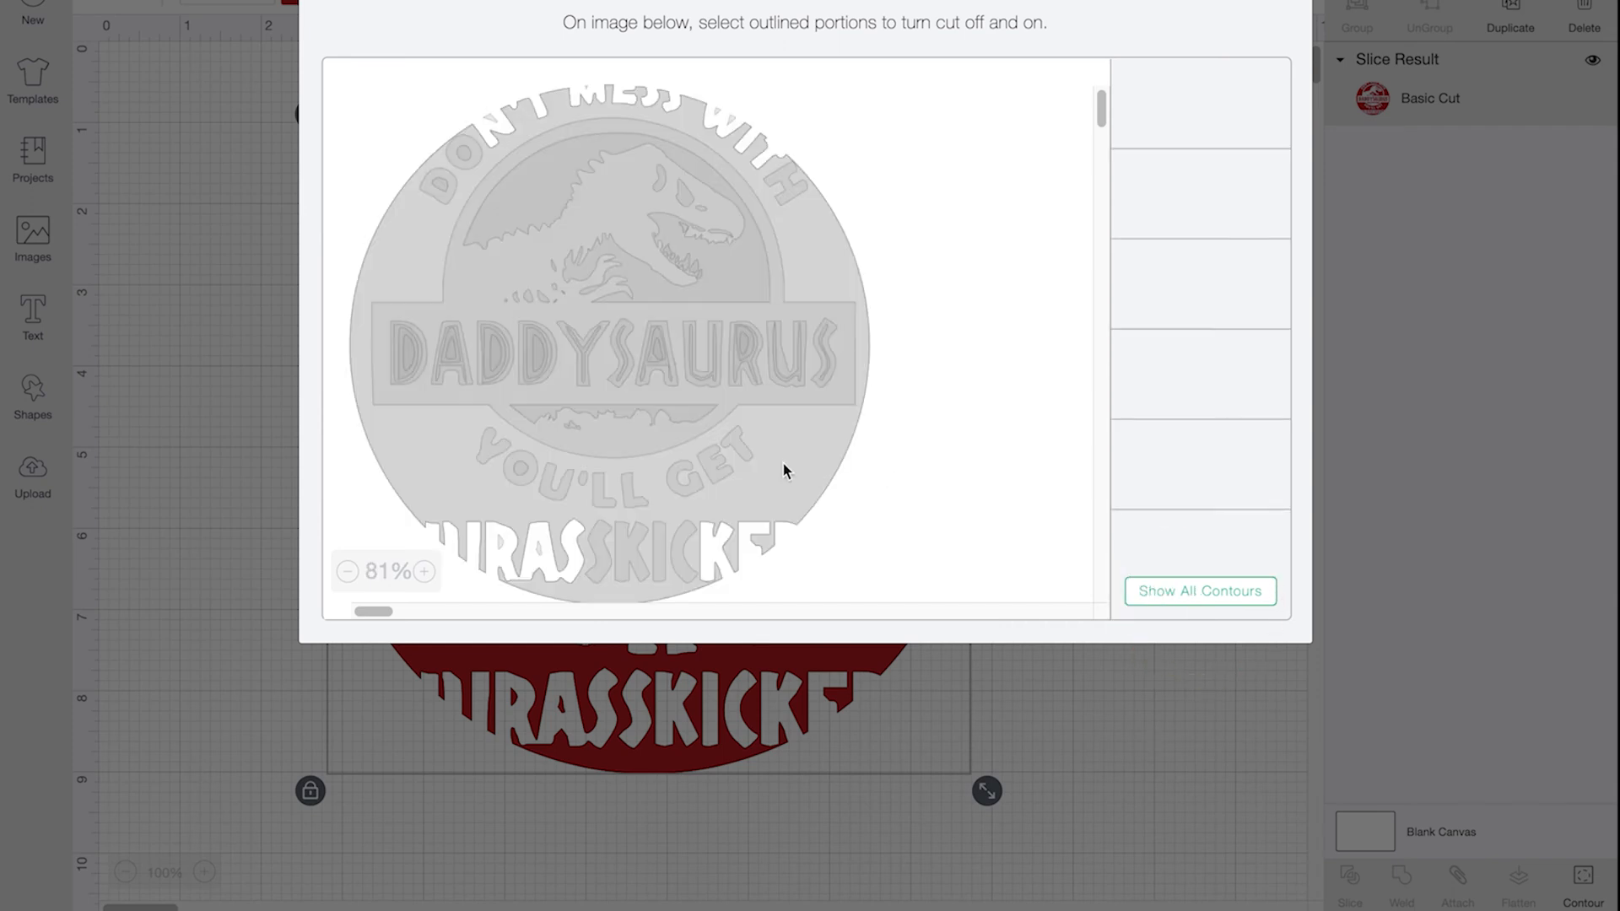
mouse_move(770, 517)
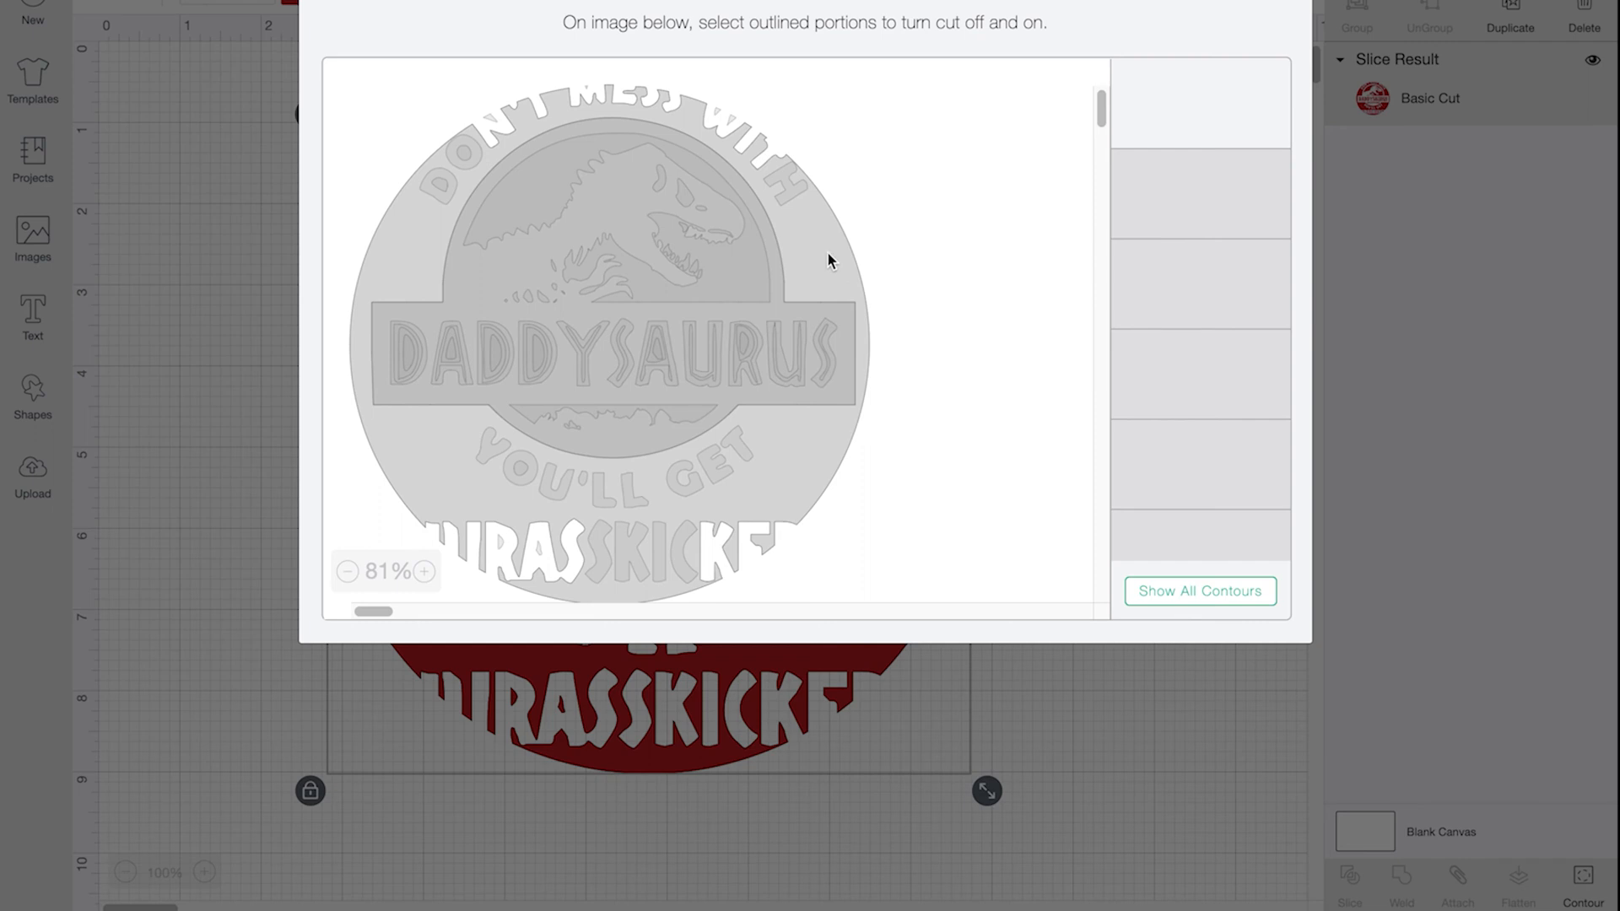
left_click(1200, 590)
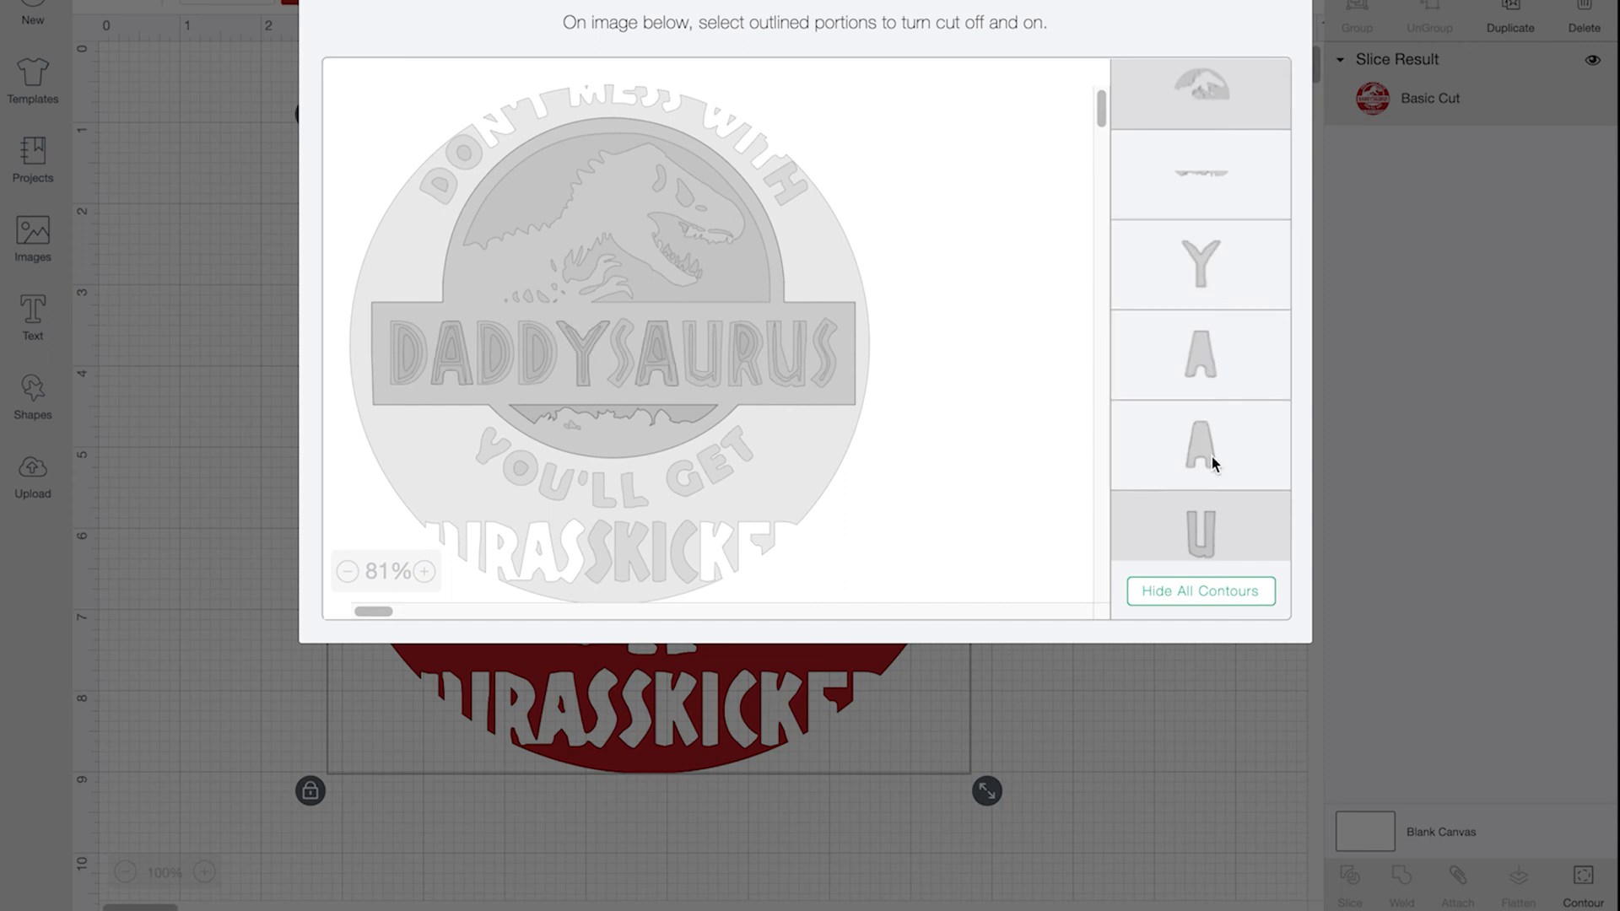
scroll("down", 3)
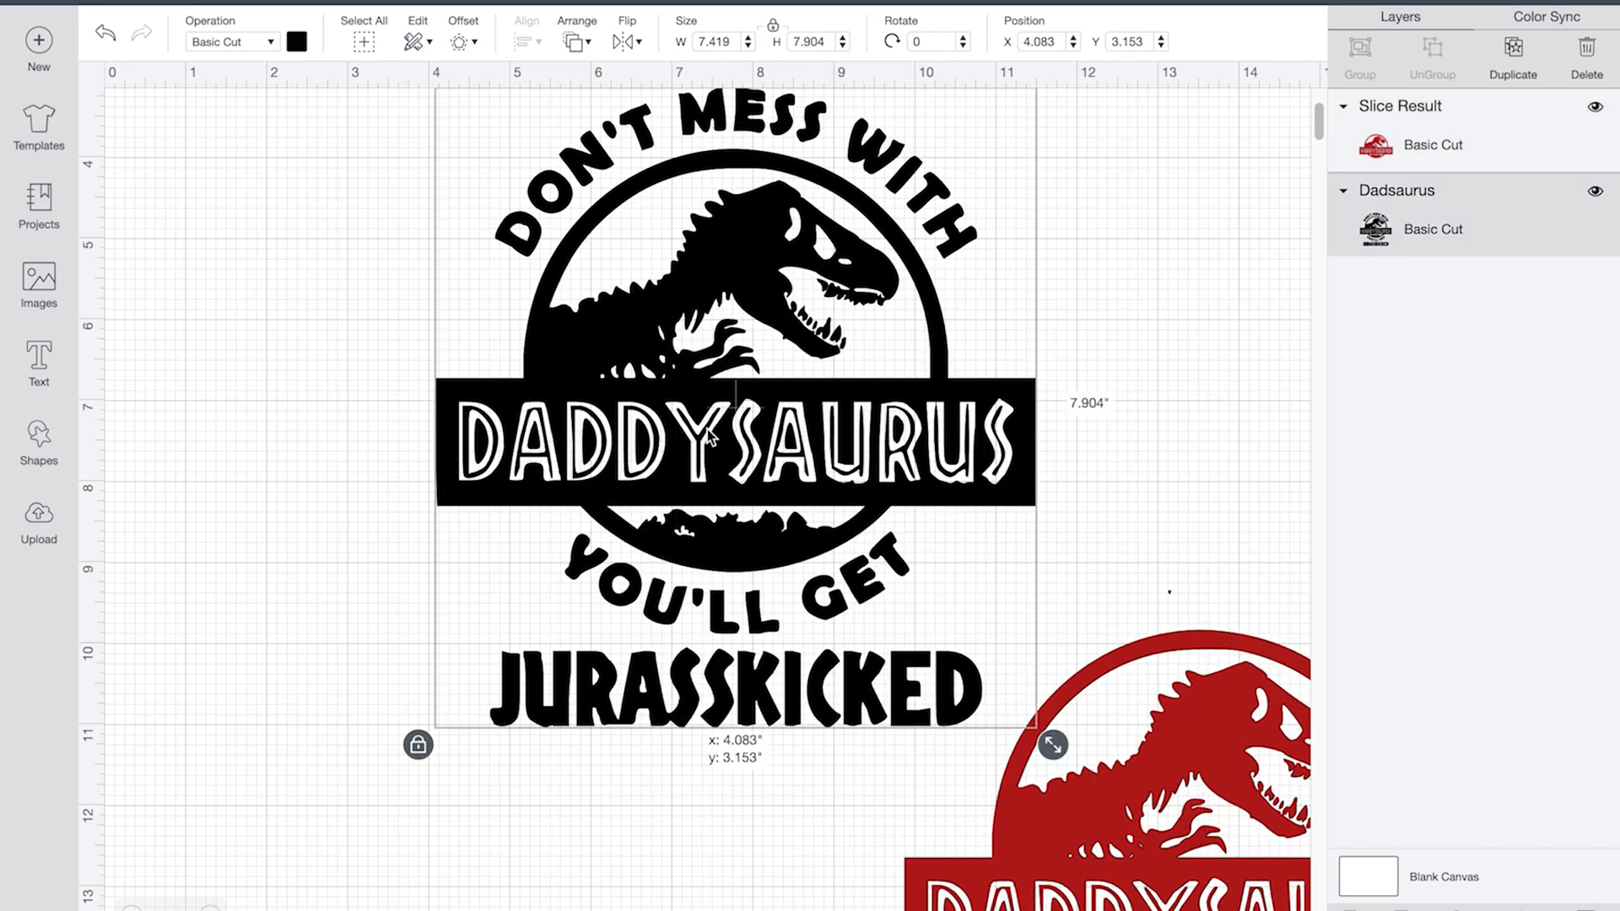
- Move the black copy left, close the contour window and add a circle over the dinosaur emblem
left_click_drag(724, 413, 526, 414)
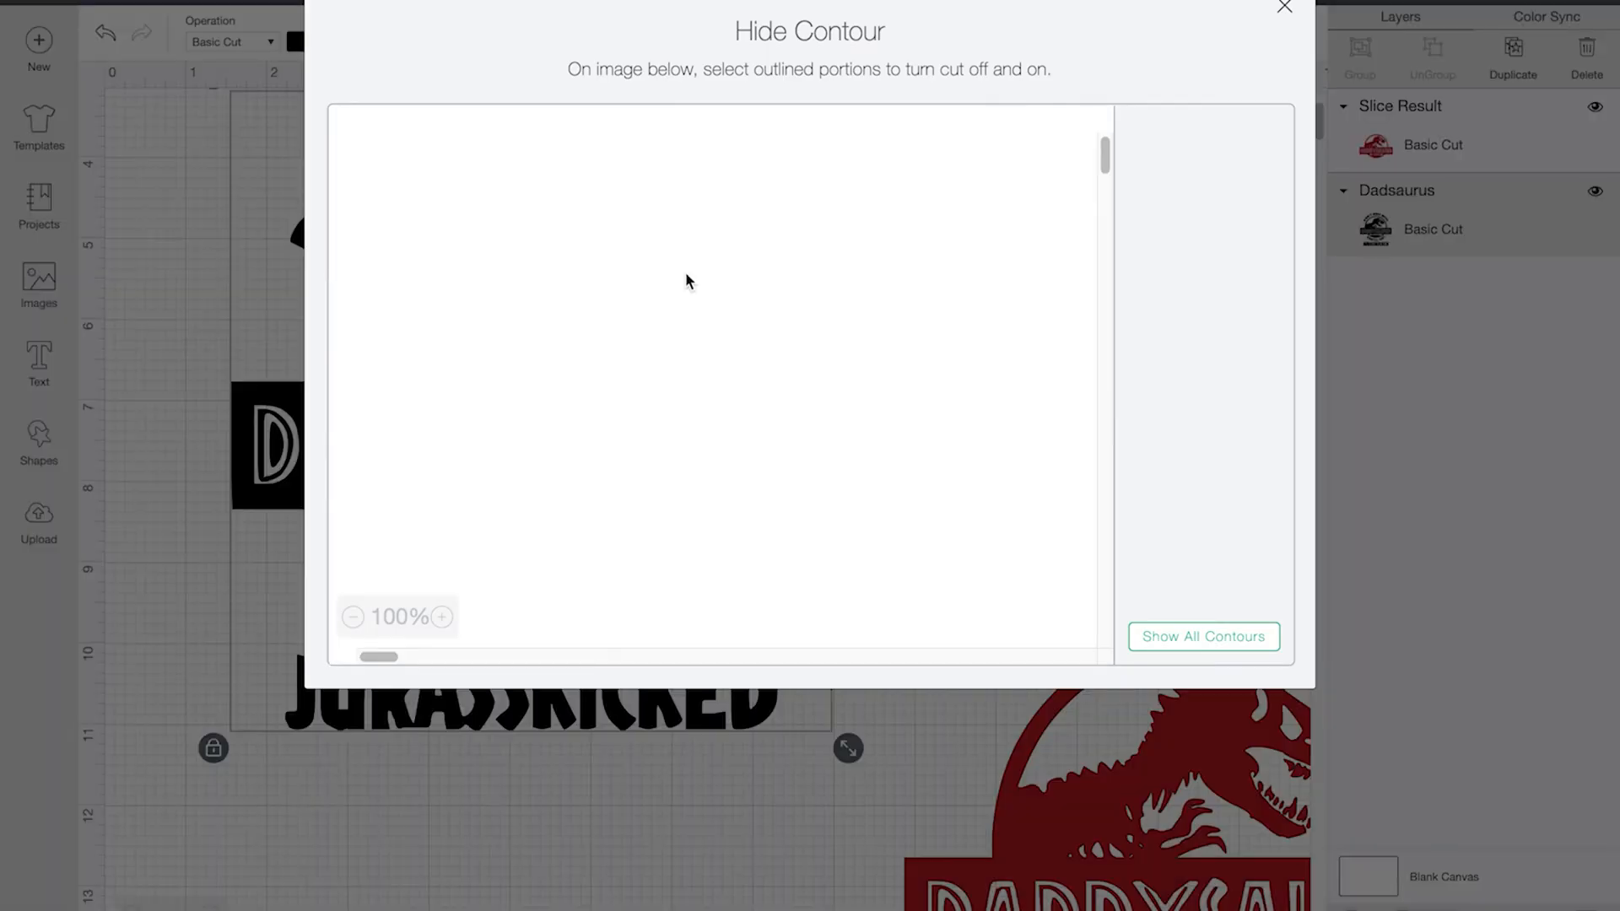
left_click(1202, 636)
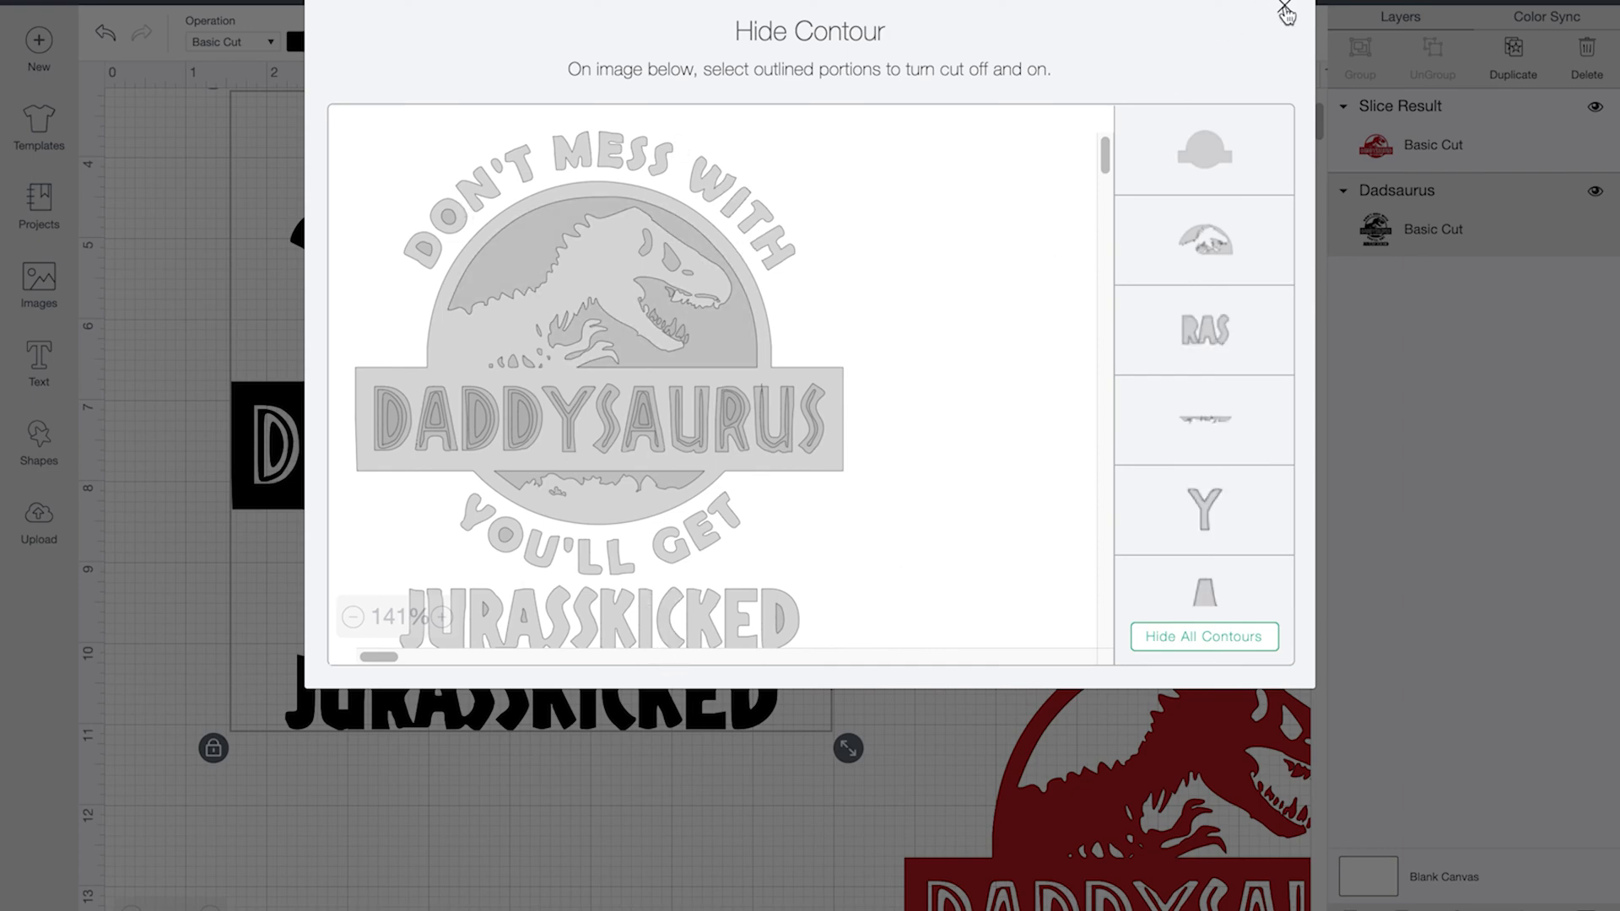
left_click(1284, 15)
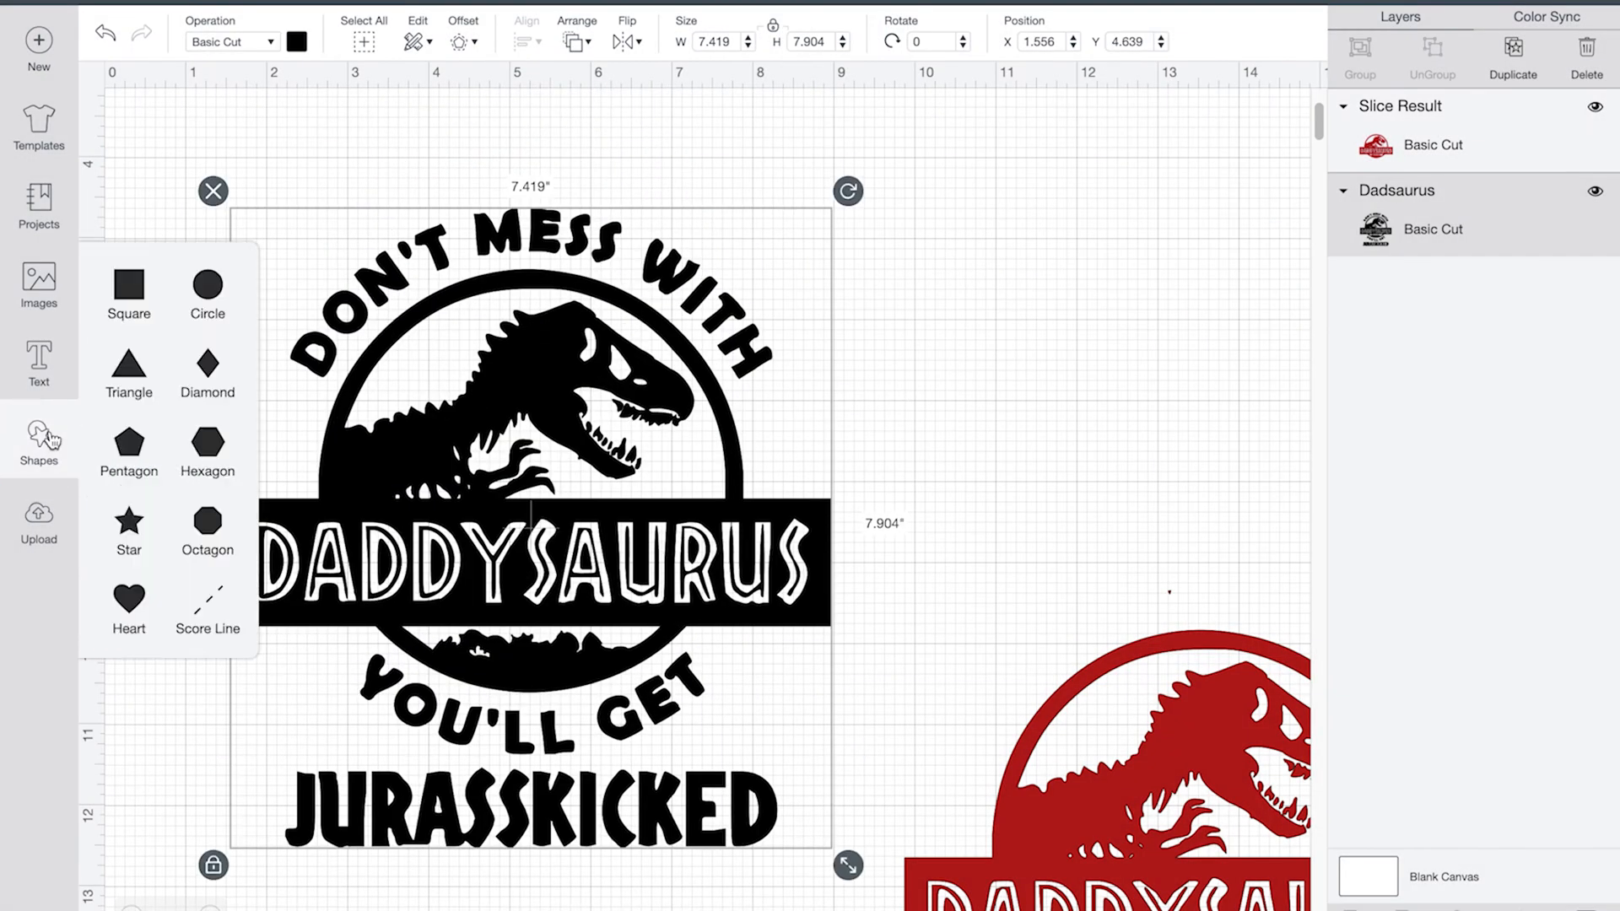
left_click(206, 287)
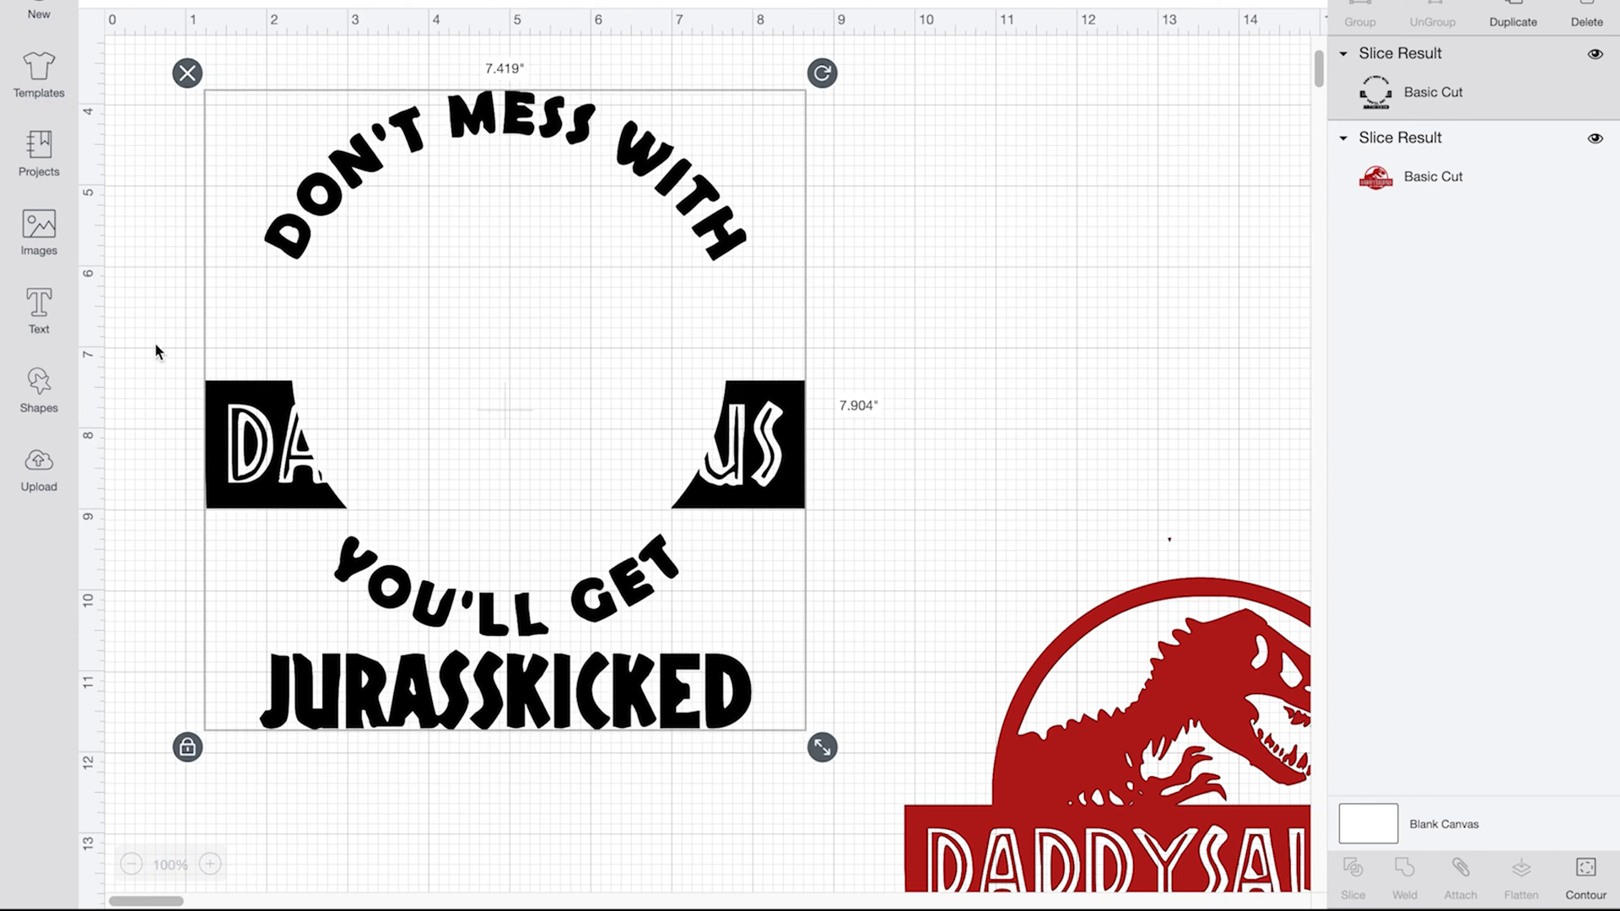
- Add a square over the centre bar and delete the leftover DADDYSAURUS pieces
left_click(39, 388)
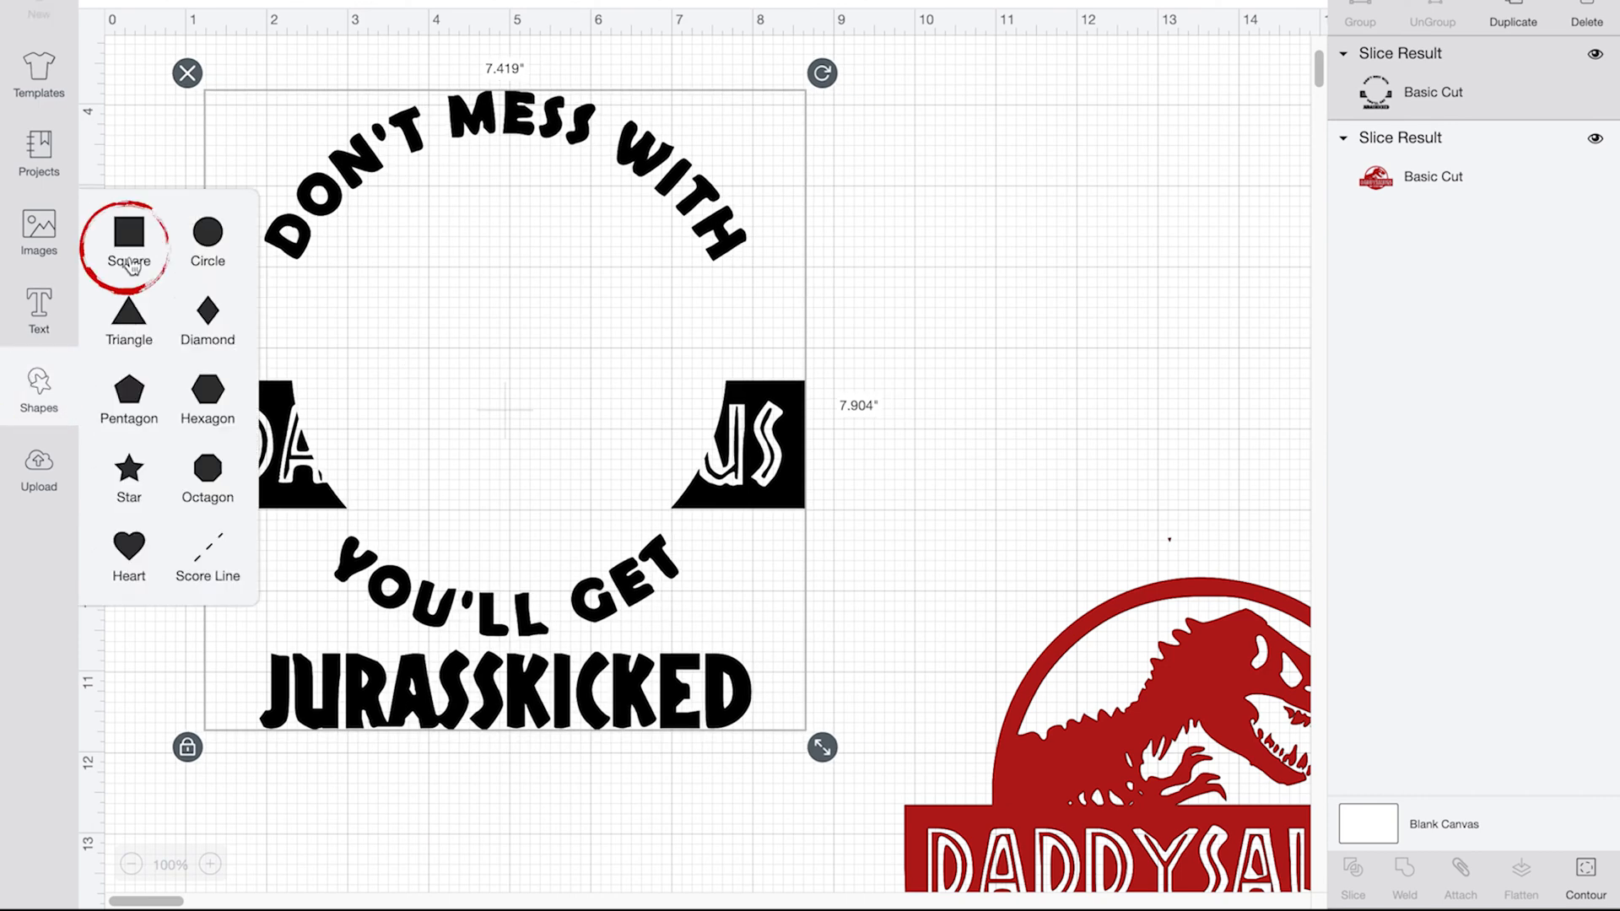
left_click(129, 238)
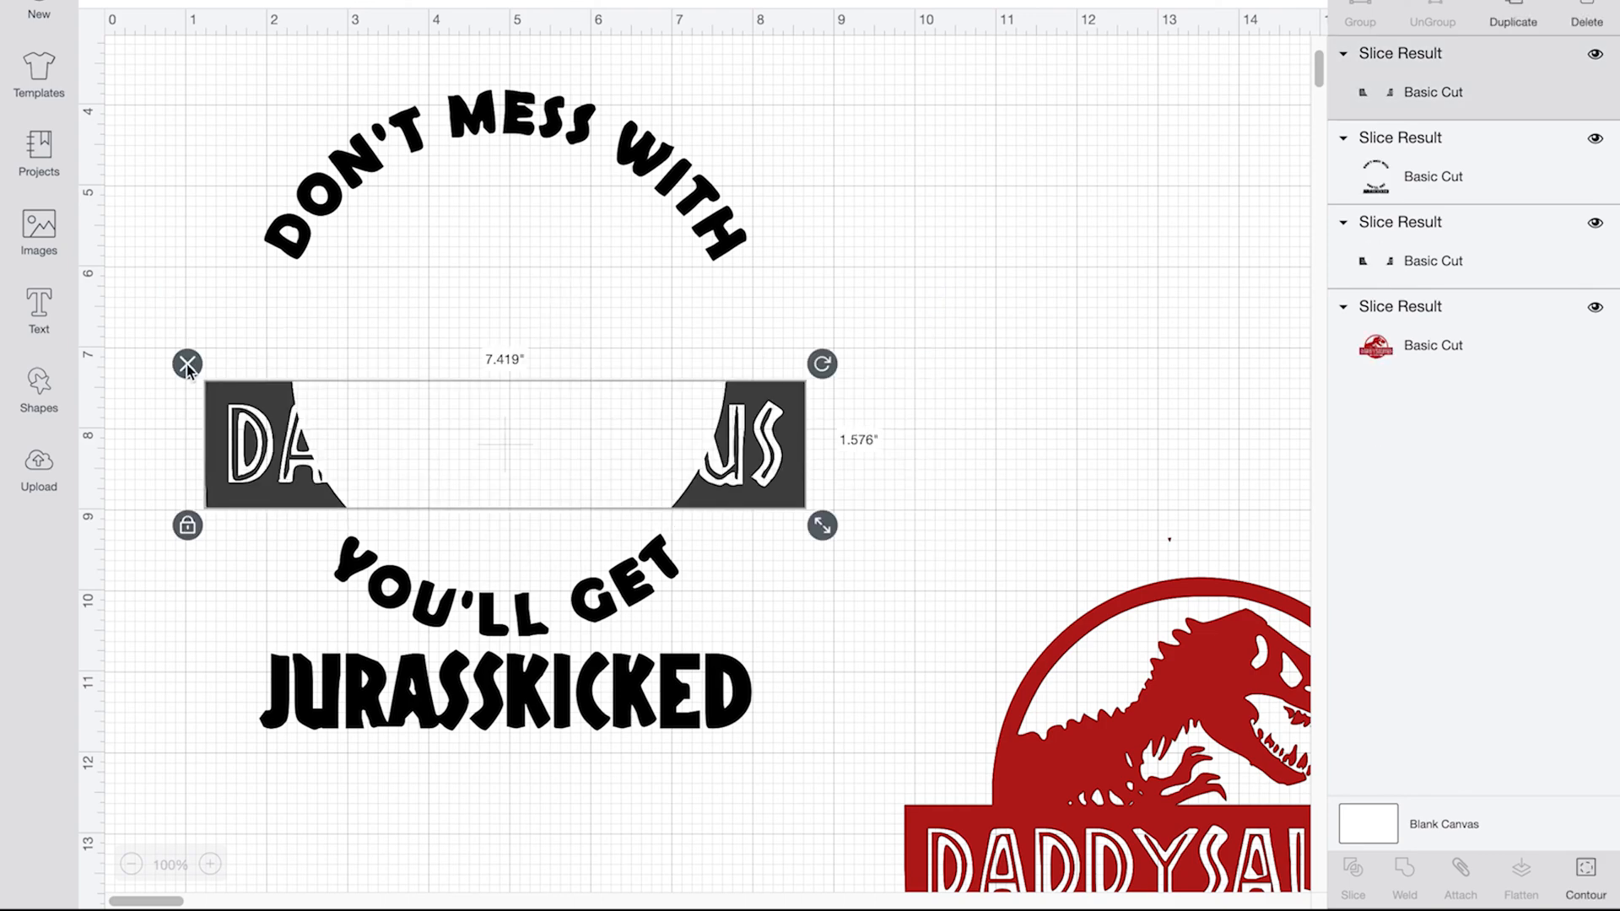
left_click(188, 365)
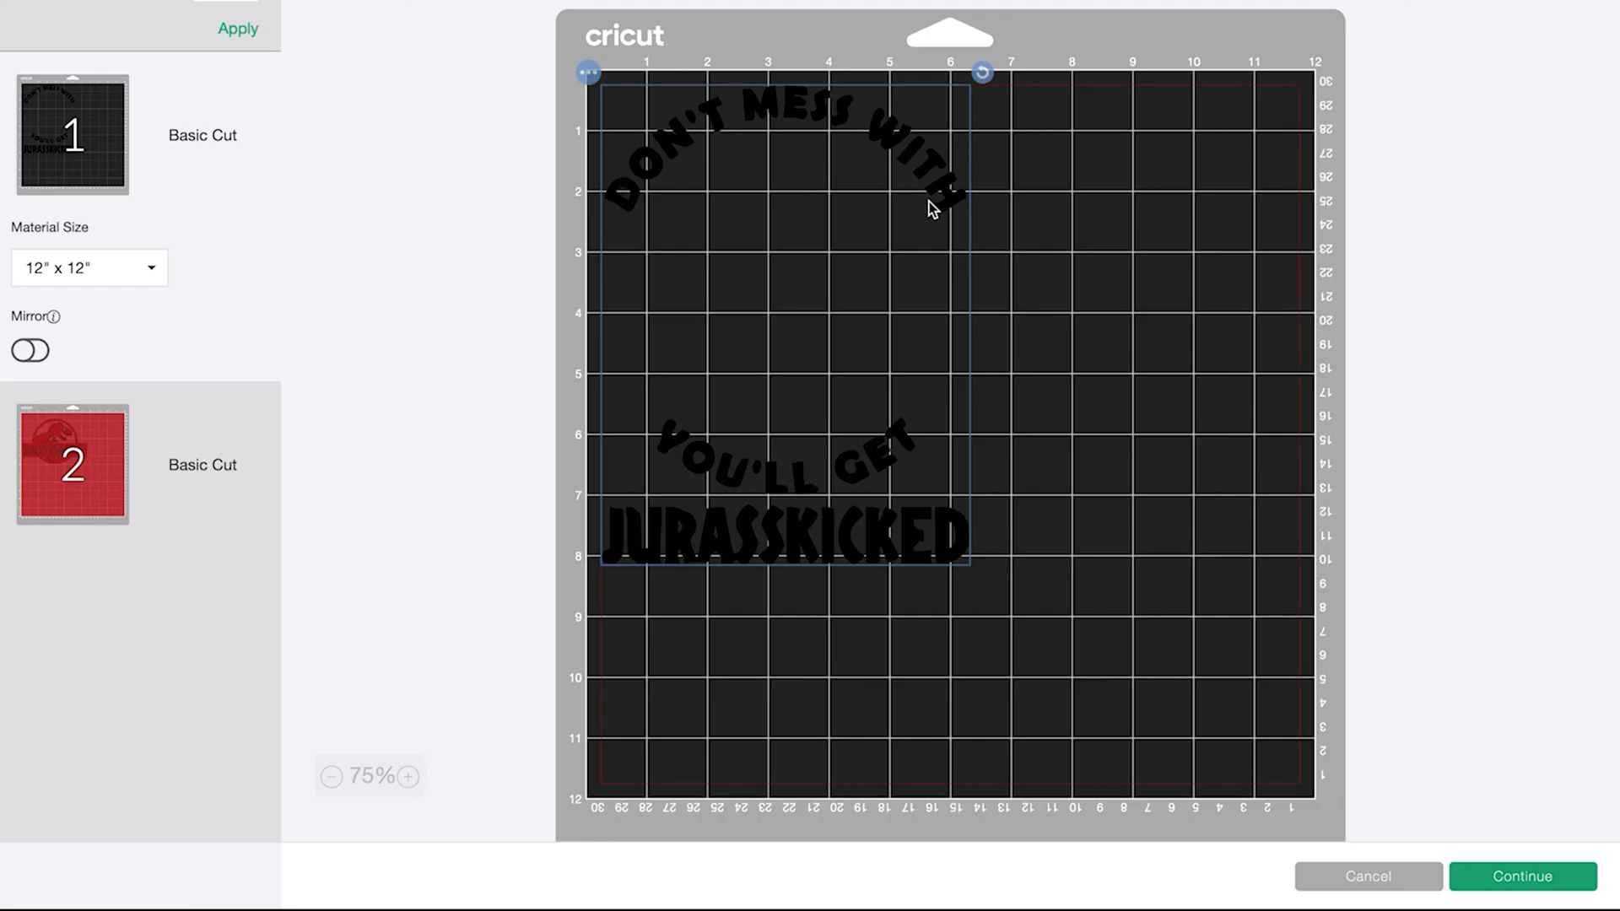
mouse_move(778, 248)
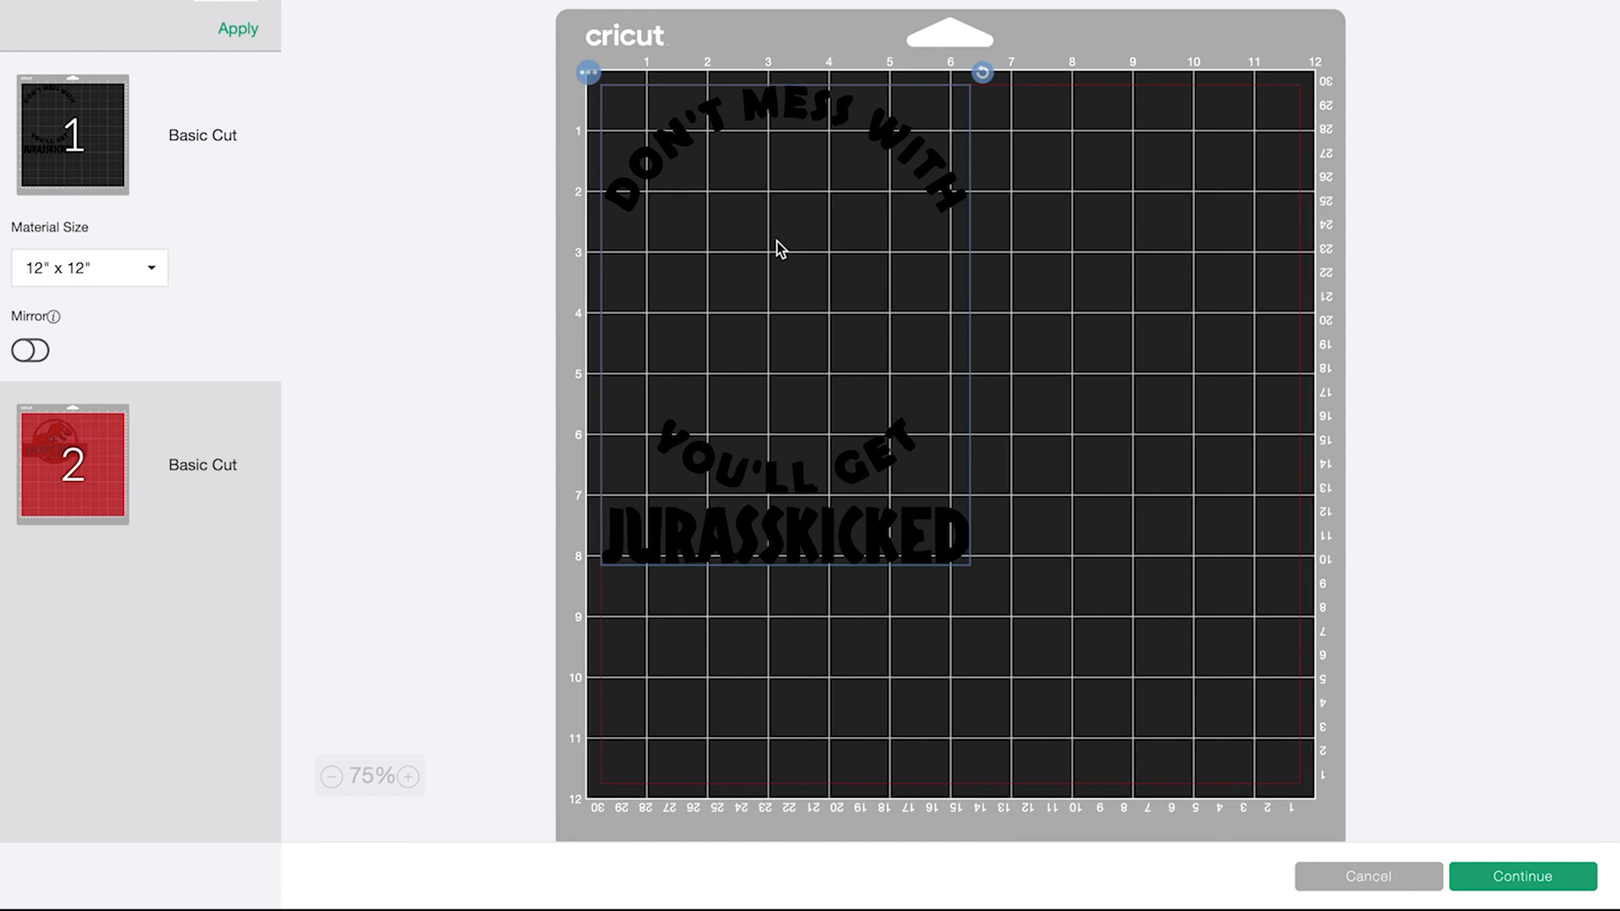
mouse_move(722, 502)
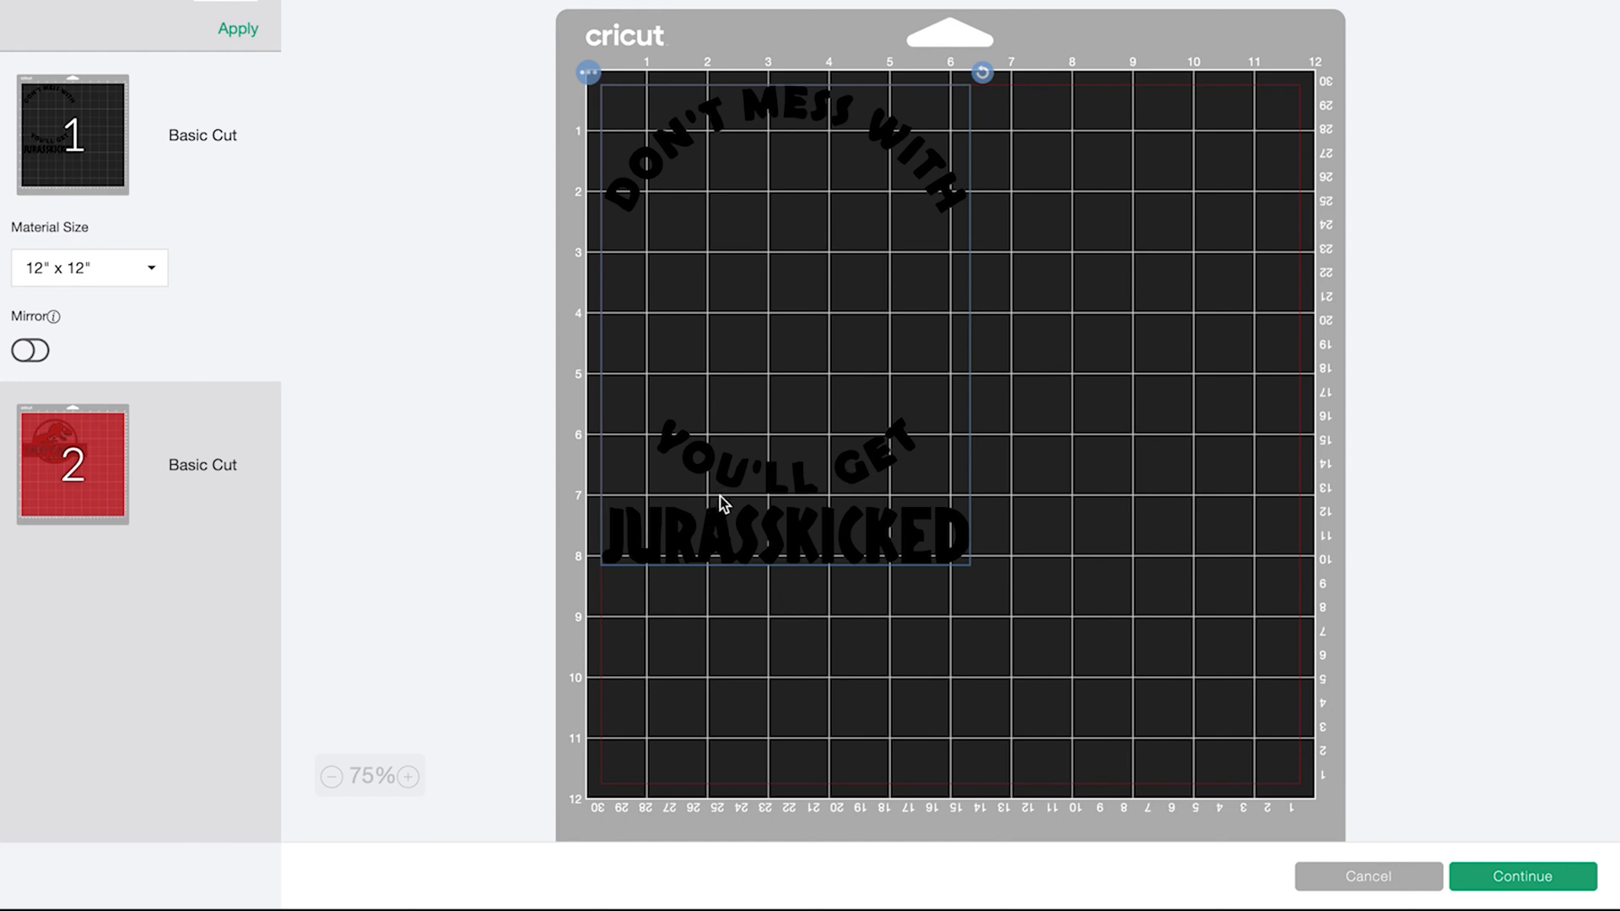
mouse_move(876, 367)
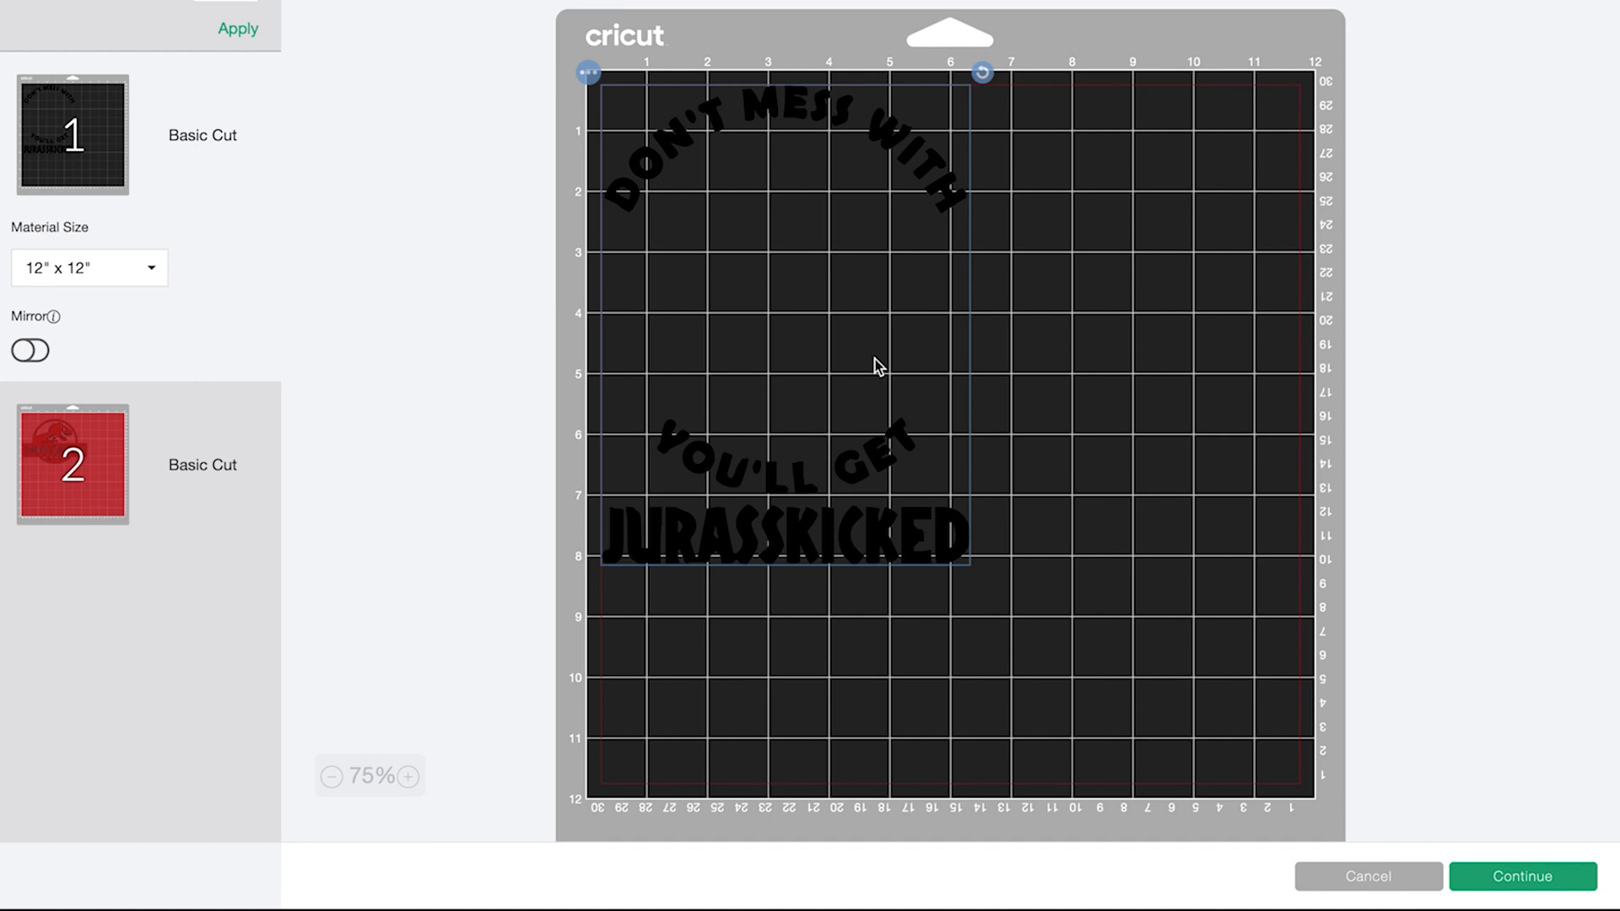
mouse_move(353, 420)
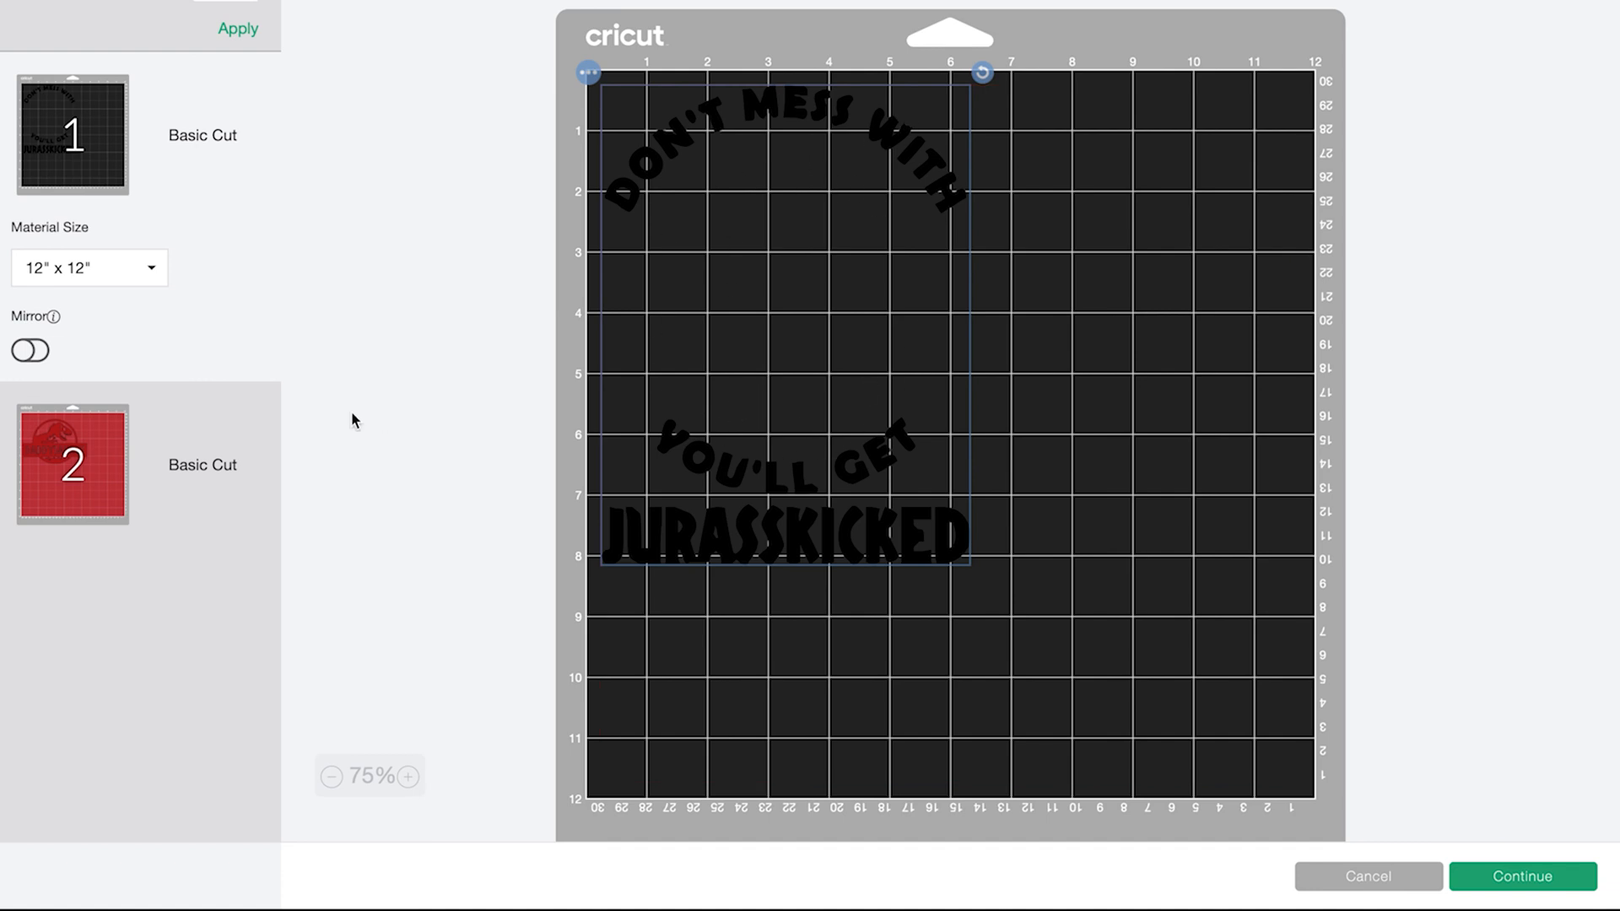
left_click(72, 464)
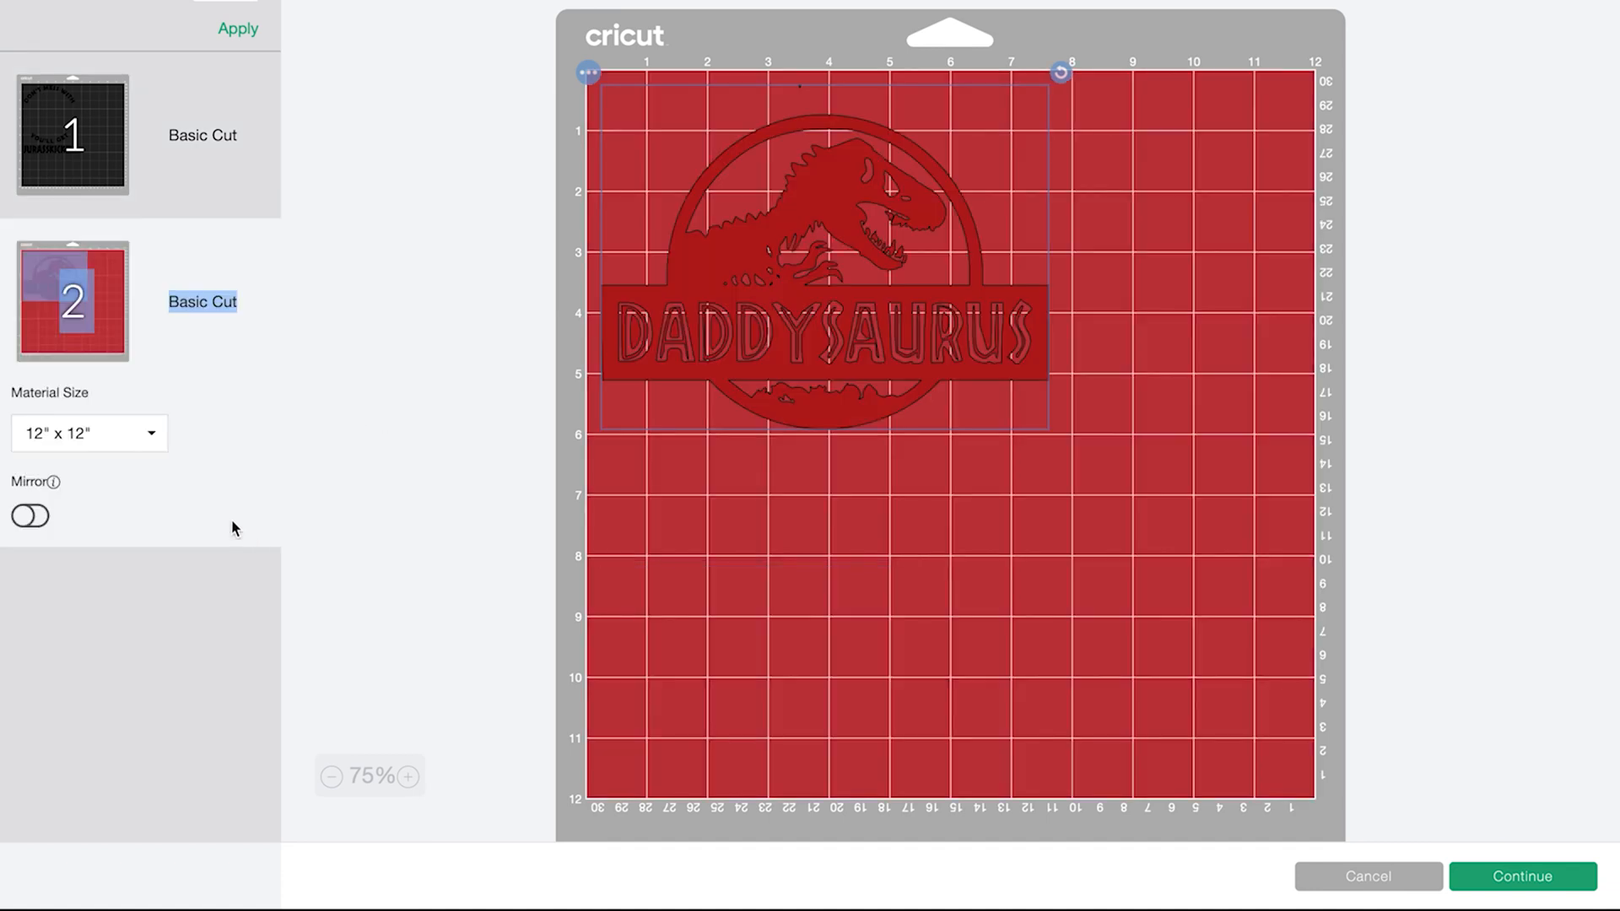
mouse_move(837, 152)
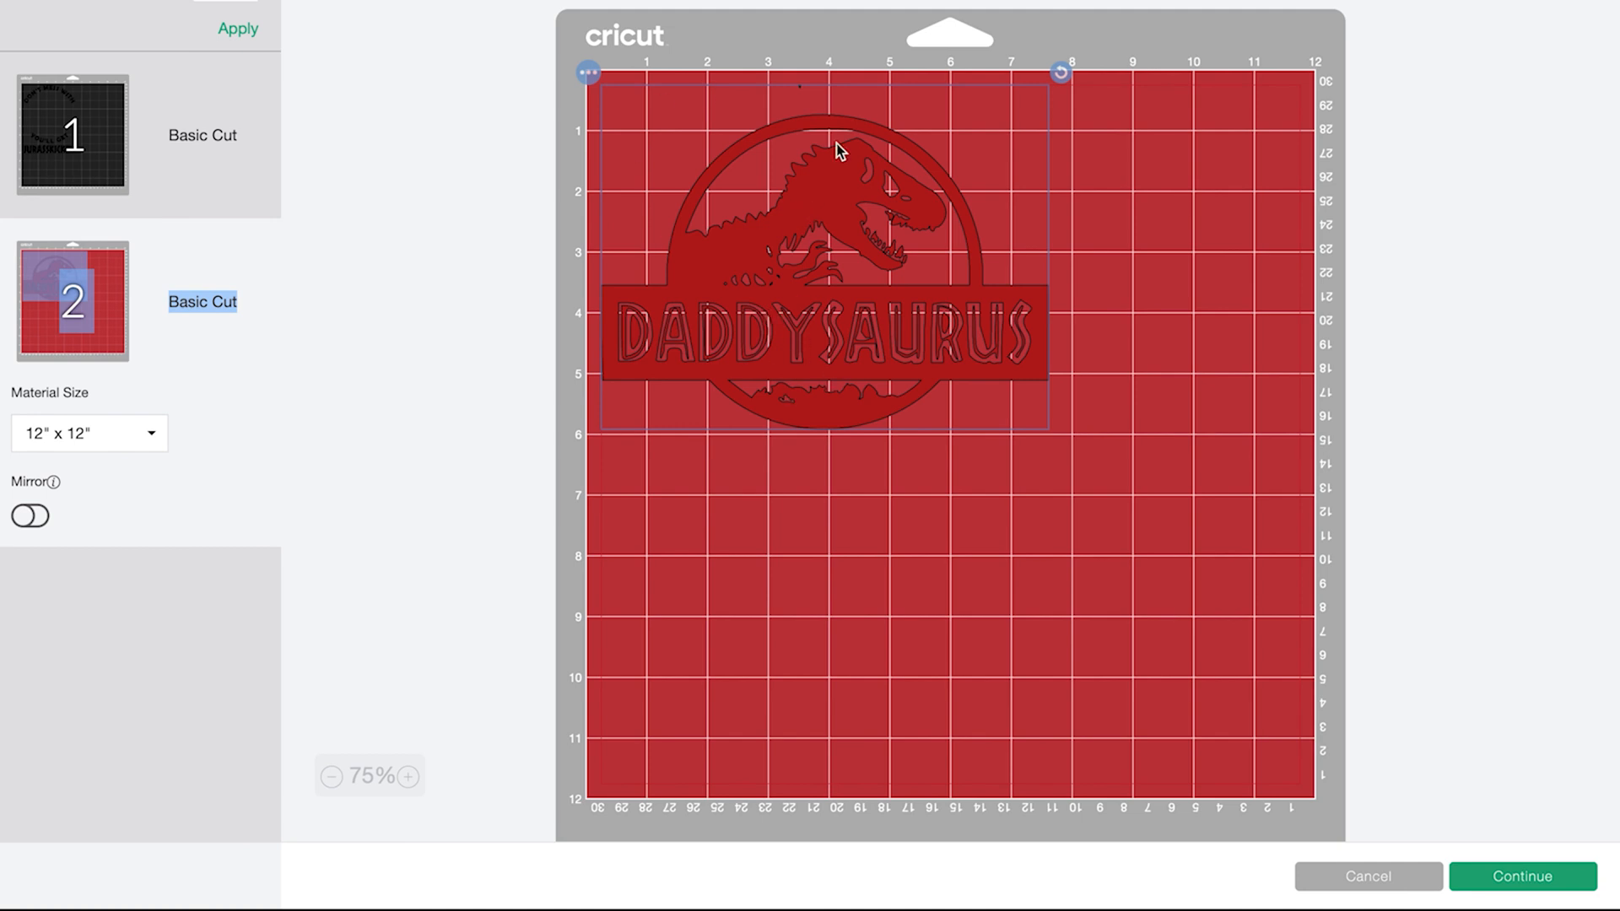
left_click(73, 135)
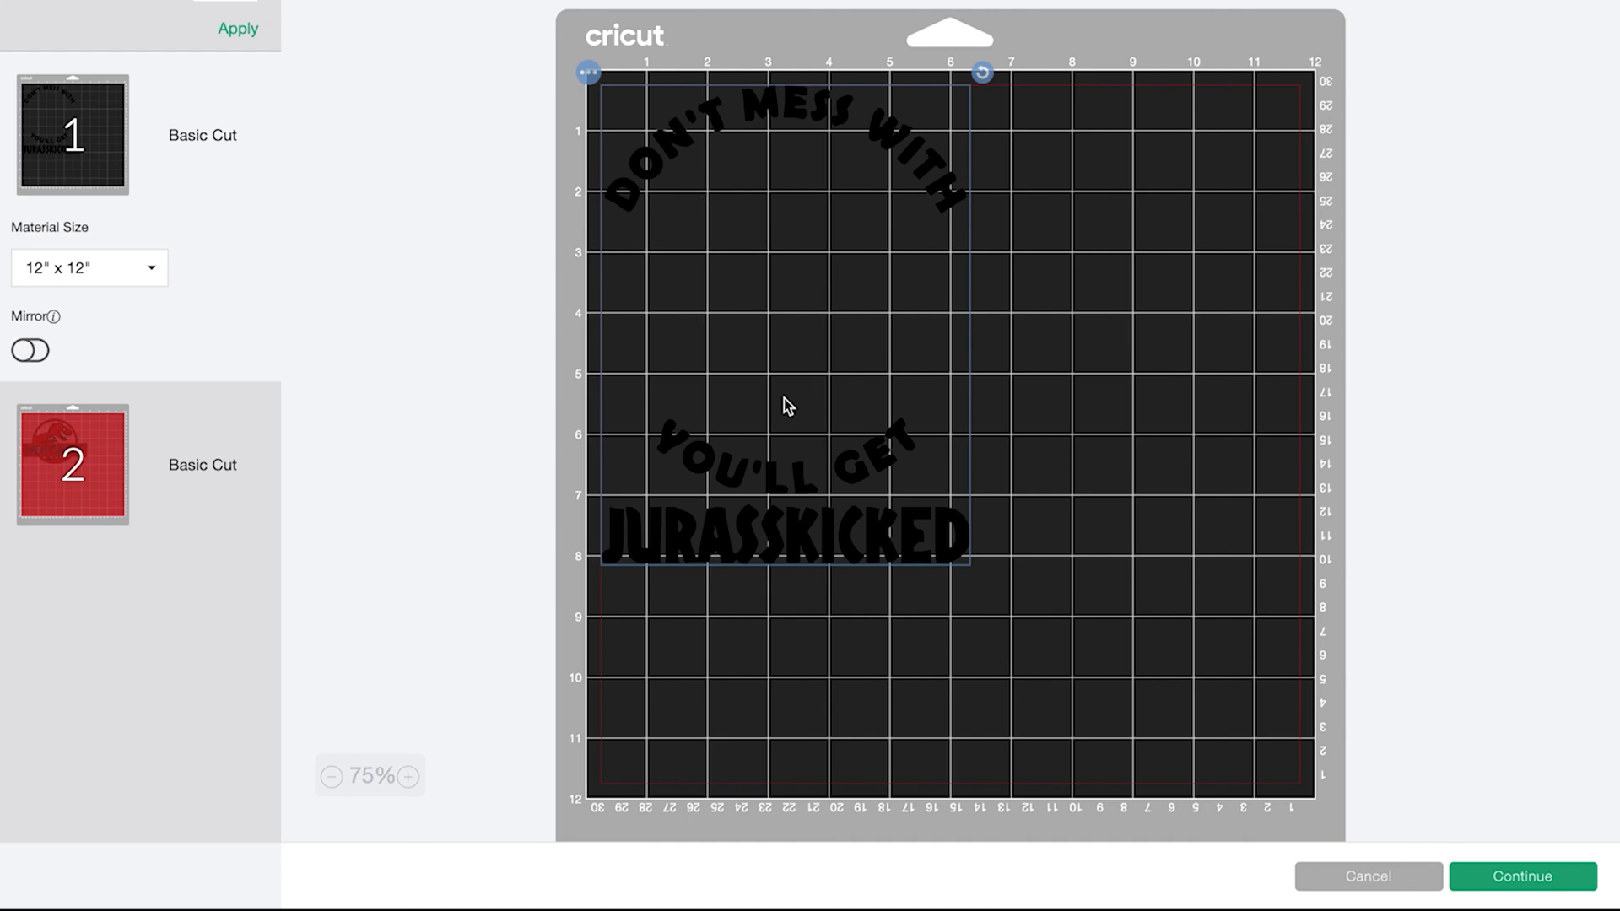
mouse_move(924, 341)
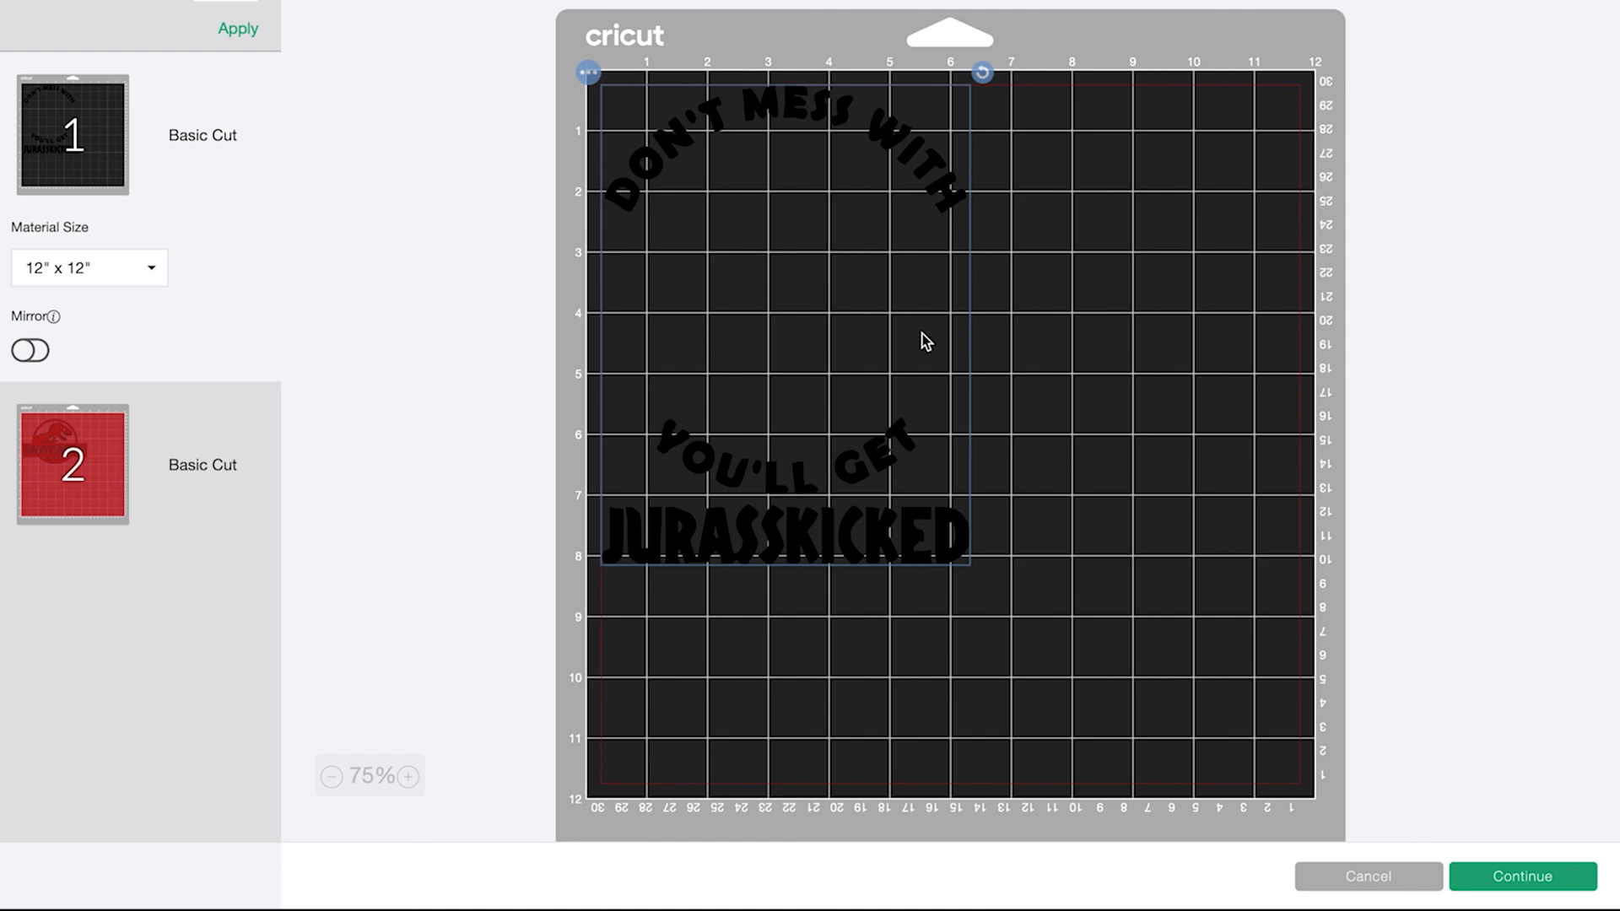
mouse_move(754, 214)
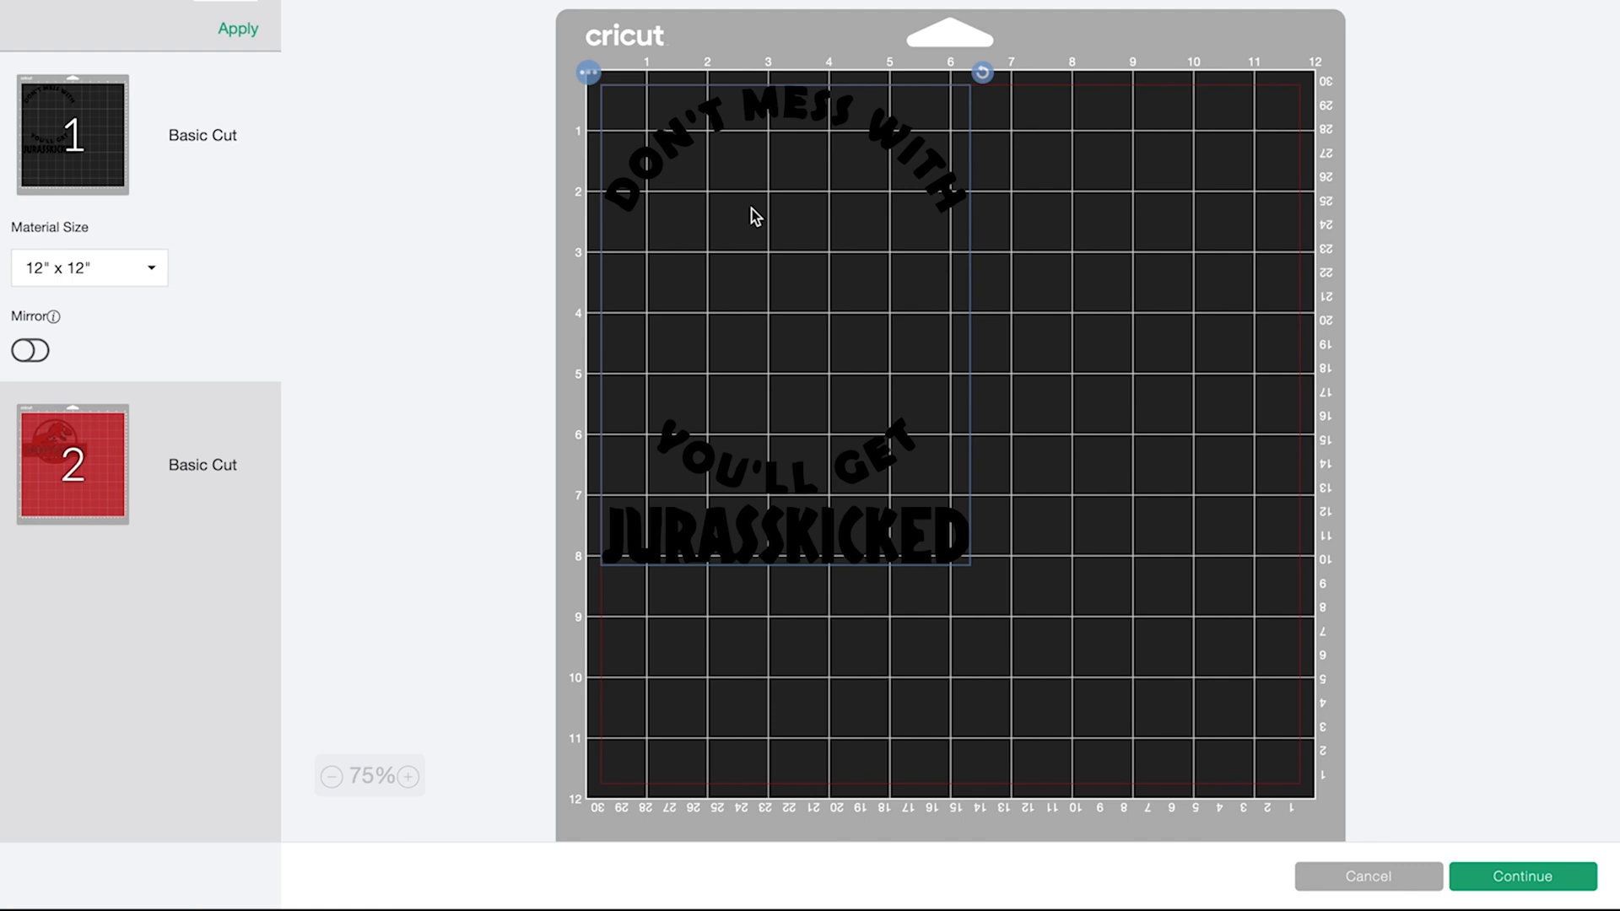